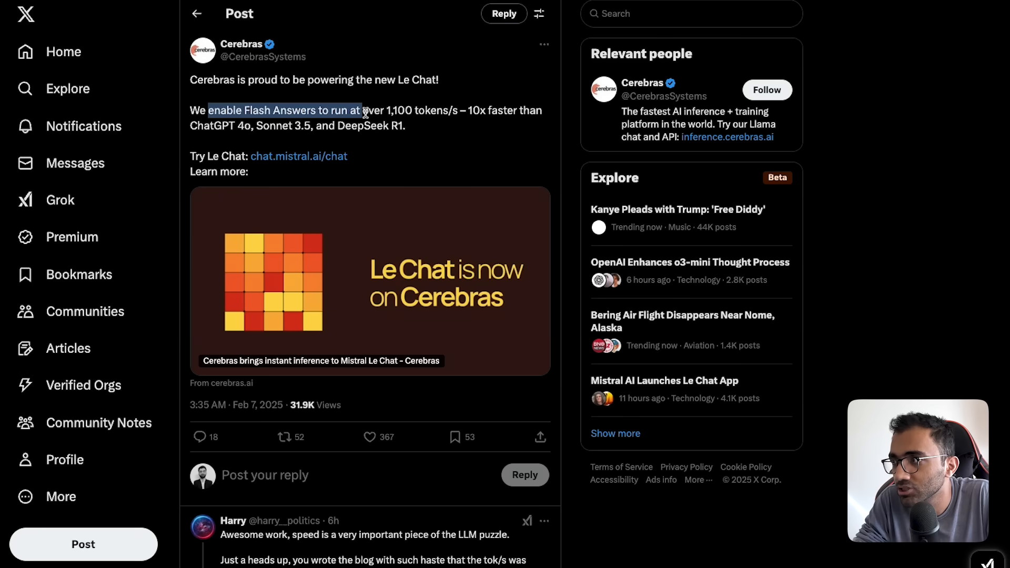
Finish reading Cerebras's X post about powering Le Chat and bring up Le Chat's new chat page.
{"action": "left_click", "coordinate": [368, 110]}
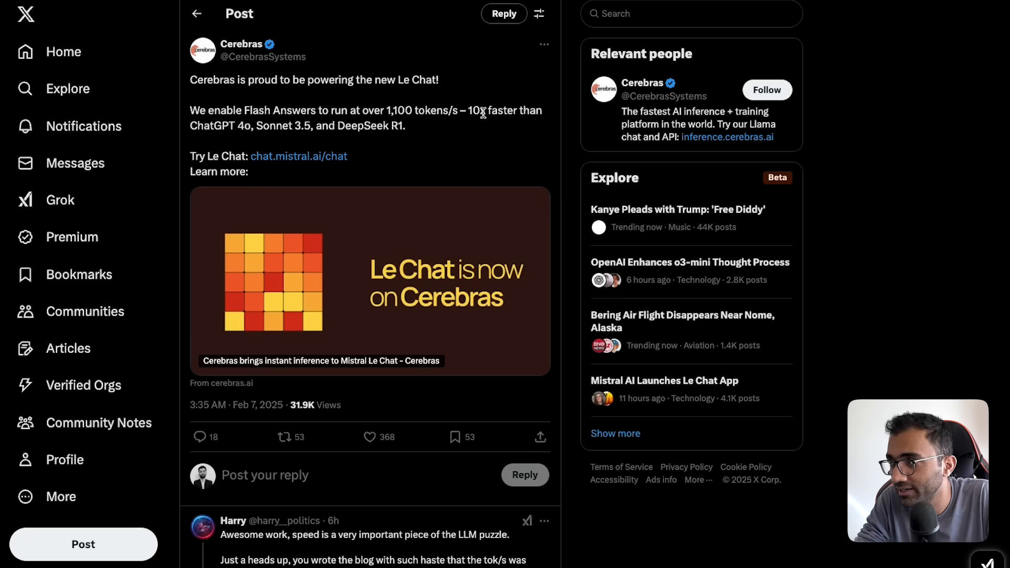
{"action": "left_click_drag", "start_coordinate": [274, 126], "coordinate": [353, 126]}
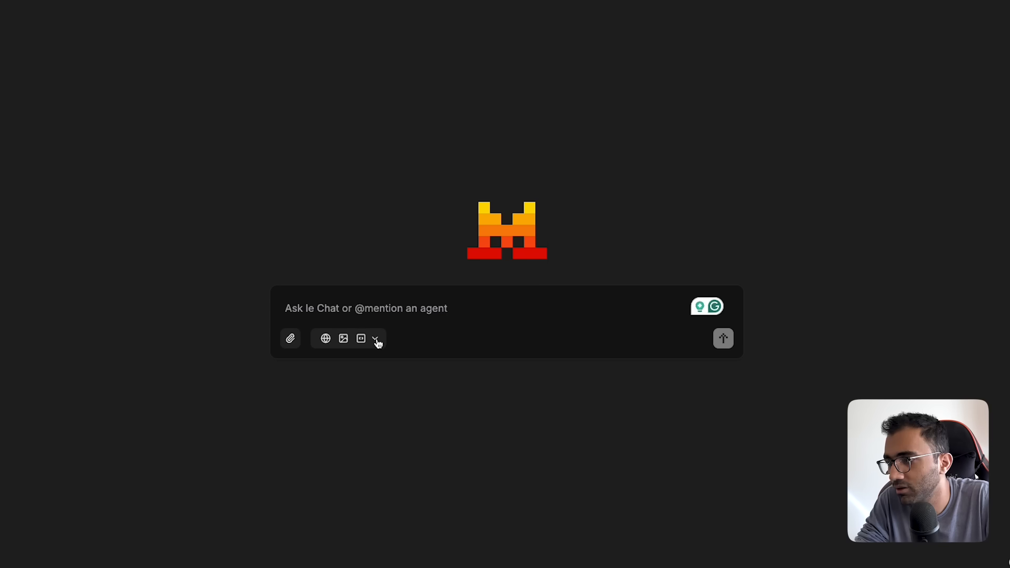
Expand the prompt tools and switch off Web search and Image generation, keeping Canvas and Code Interpreter on.
{"action": "left_click", "coordinate": [375, 338]}
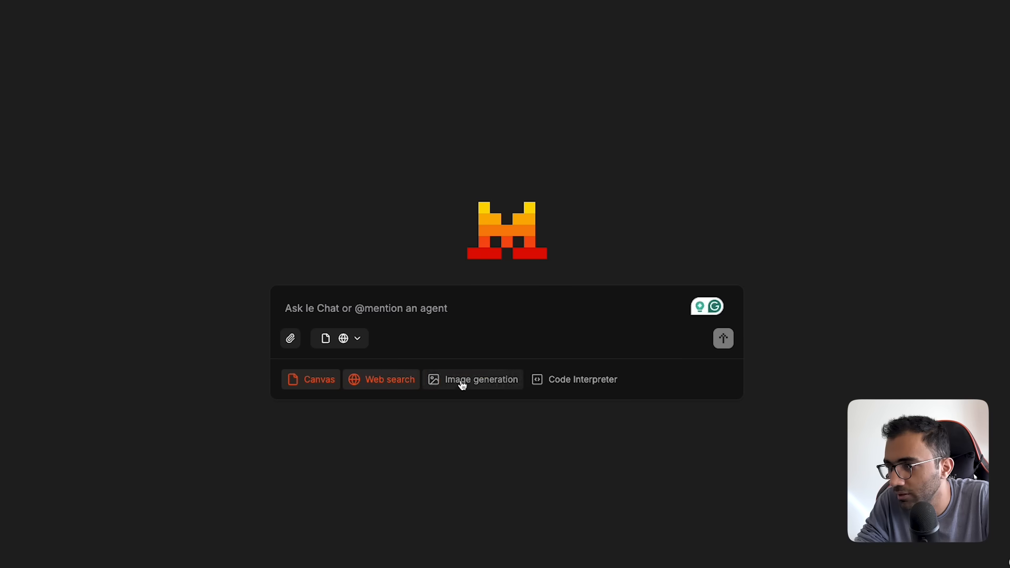
{"action": "left_click", "coordinate": [473, 379]}
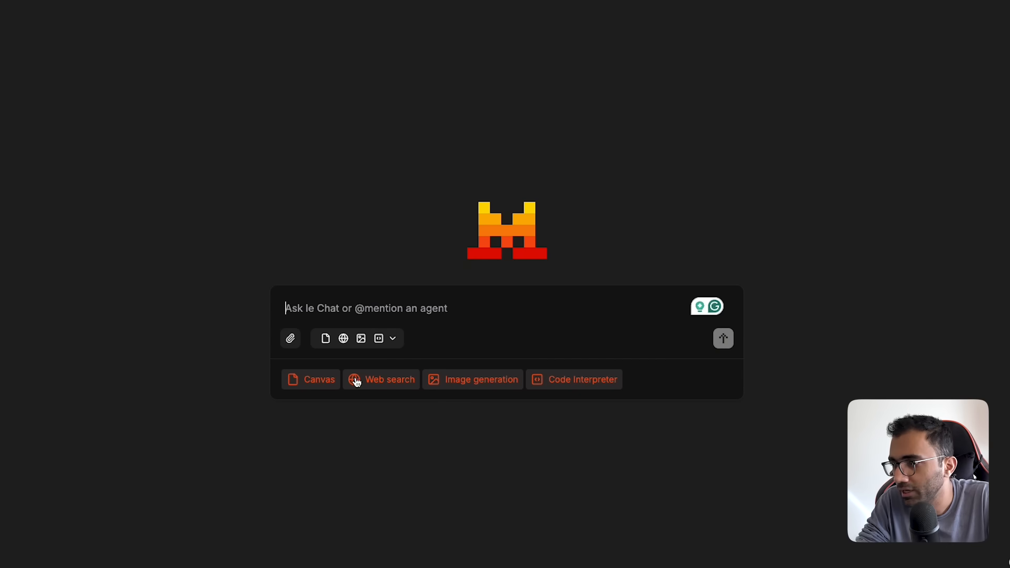
{"action": "left_click", "coordinate": [380, 380]}
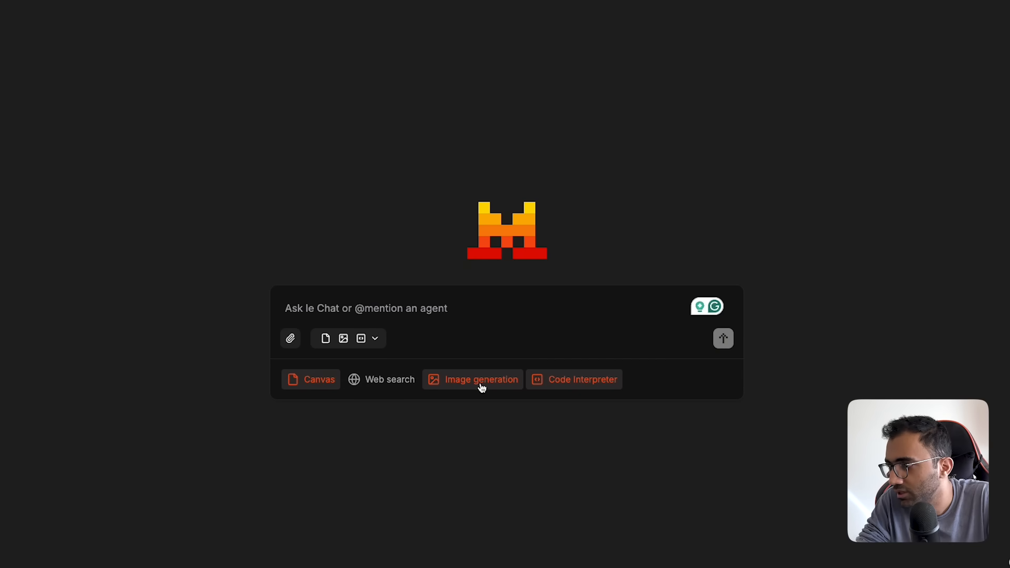
{"action": "left_click", "coordinate": [481, 381]}
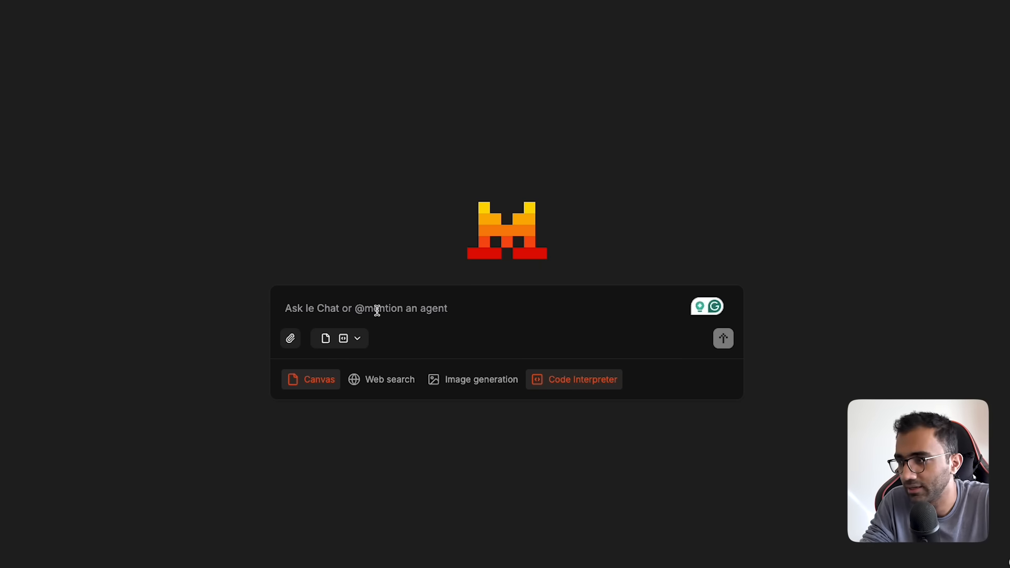
Send a prompt asking for a tic tac toe game against the CPU with easy, medium and hard difficulties.
{"action": "type", "text": "create me a basic tic tac toe game where i can also define difficu"}
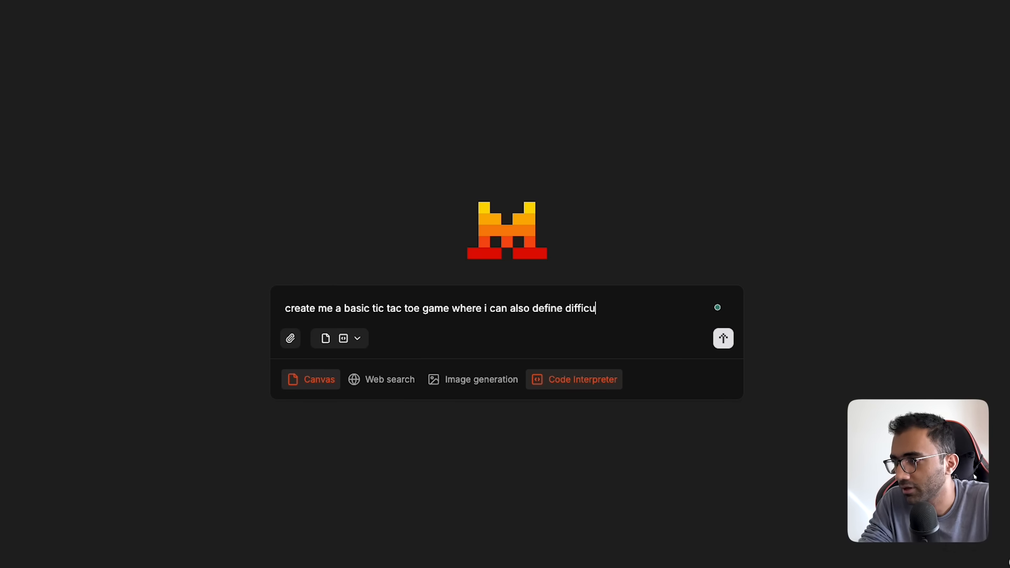
{"action": "type", "text": "lties (easy, medium, hard) and p"}
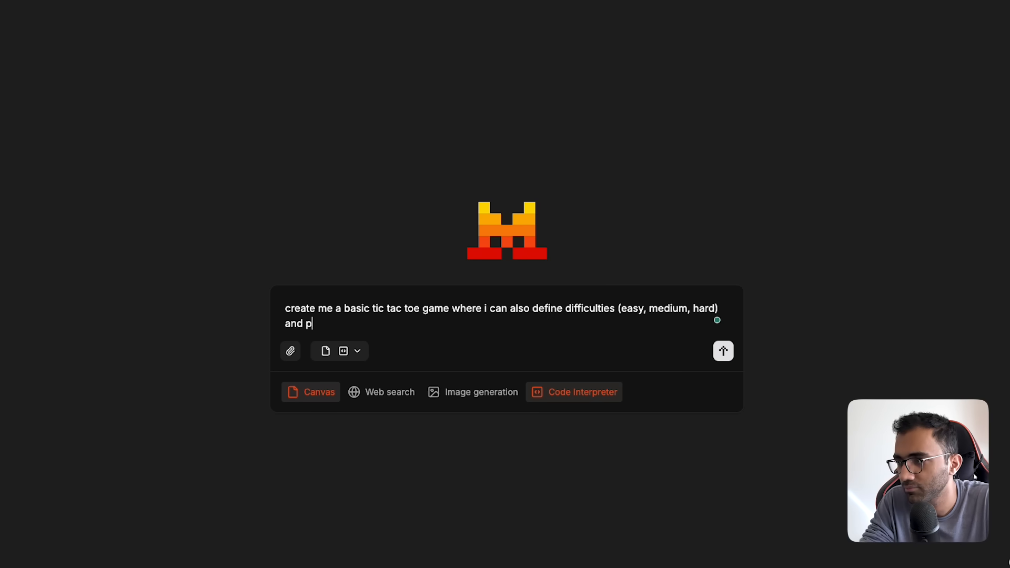
{"action": "type", "text": "lay with CPU"}
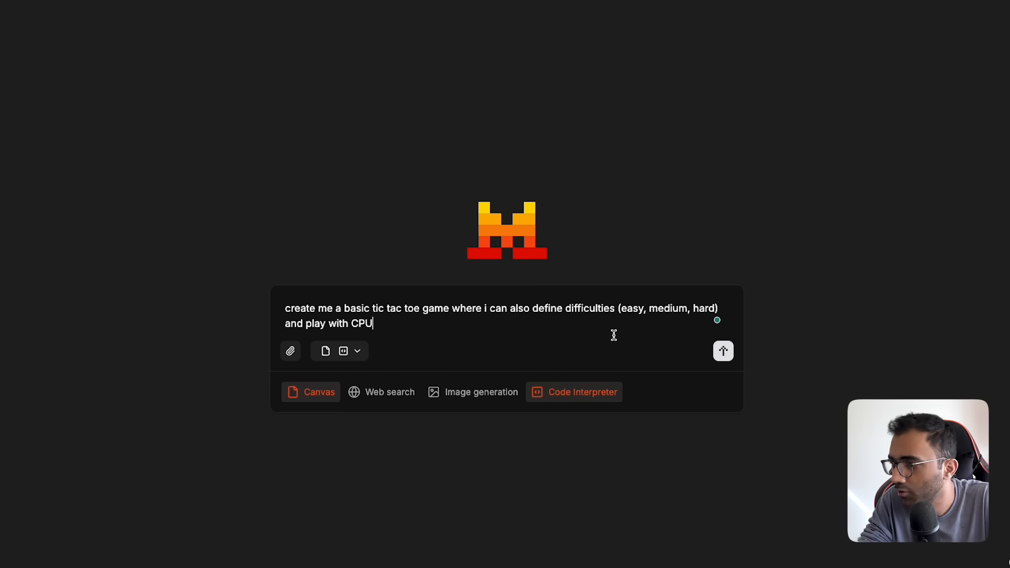
{"action": "left_click", "coordinate": [723, 351]}
{"action": "type", "text": "c"}
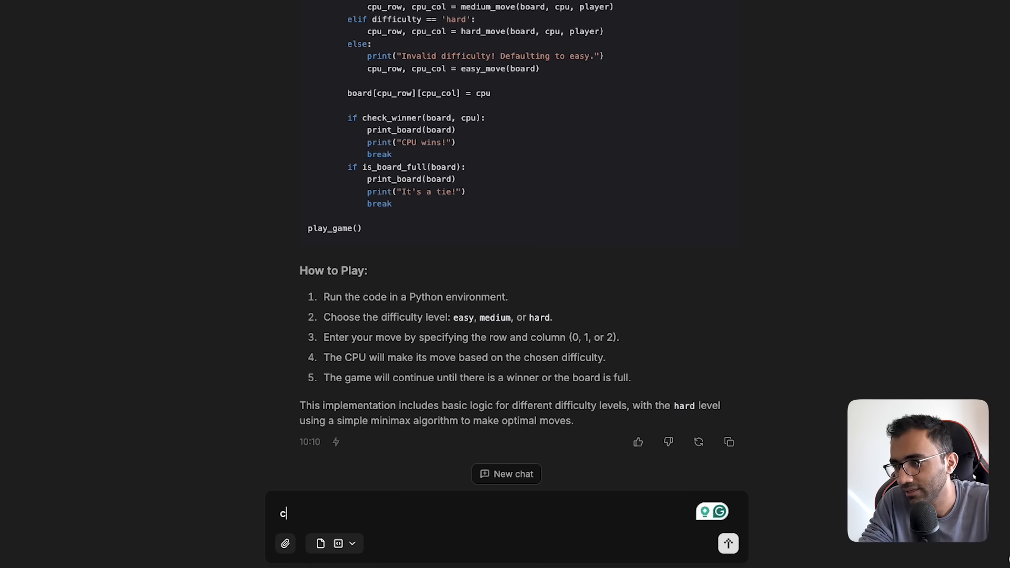
Ask 'can you create a react.js app for me' and scroll through the reply.
{"action": "type", "text": "an you create a react.js app for"}
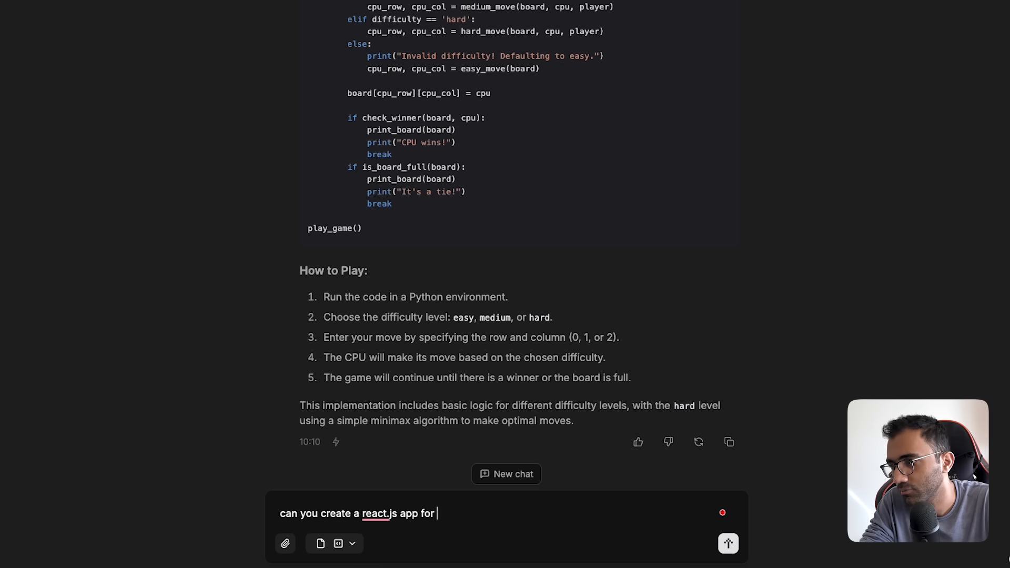
{"action": "type", "text": "me"}
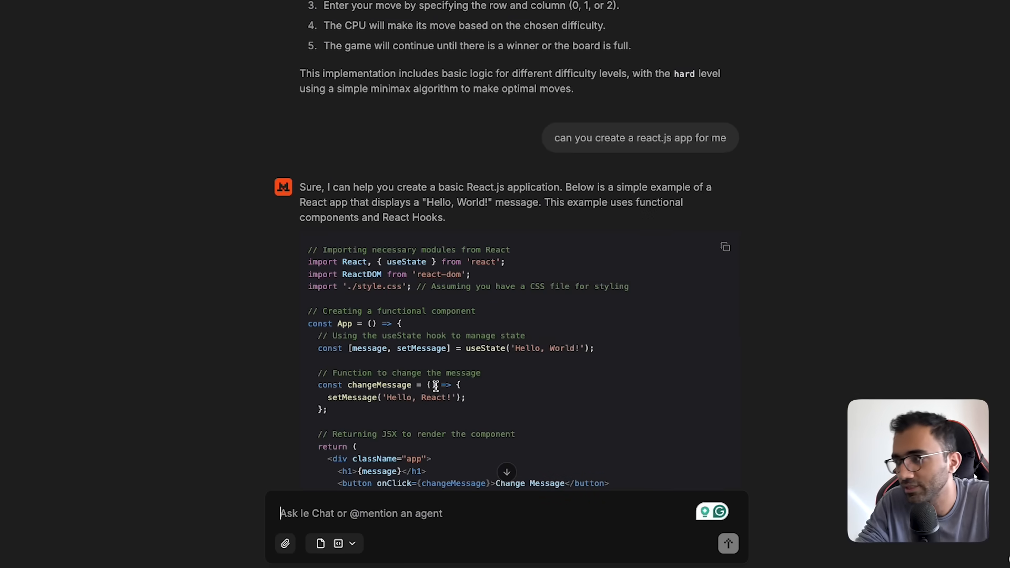
{"action": "scroll", "scroll_direction": "down", "scroll_amount": 3}
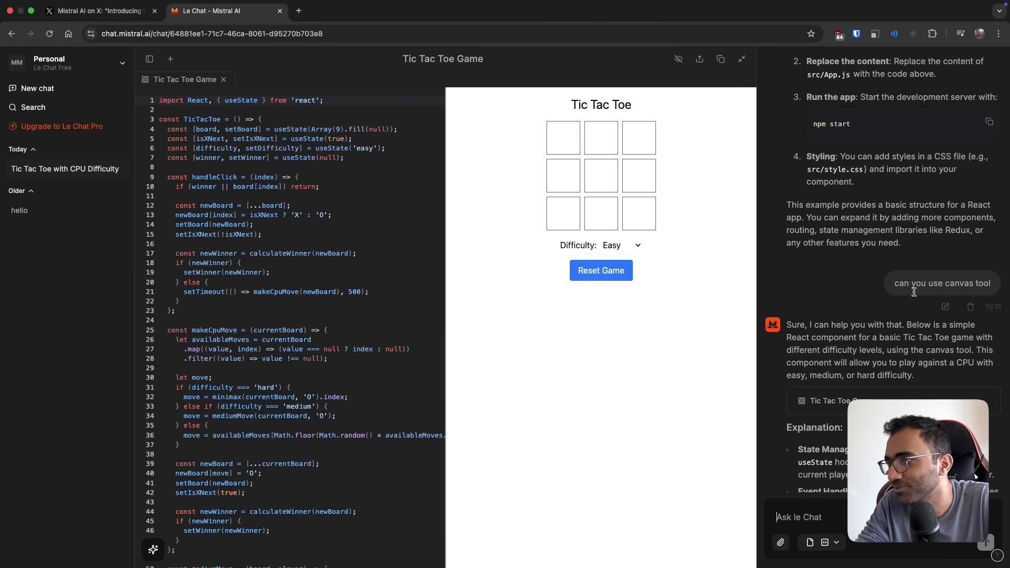
Play the Canvas Tic Tac Toe preview on Easy, reset, then play a game on Hard.
{"action": "scroll", "scroll_direction": "down", "scroll_amount": 3}
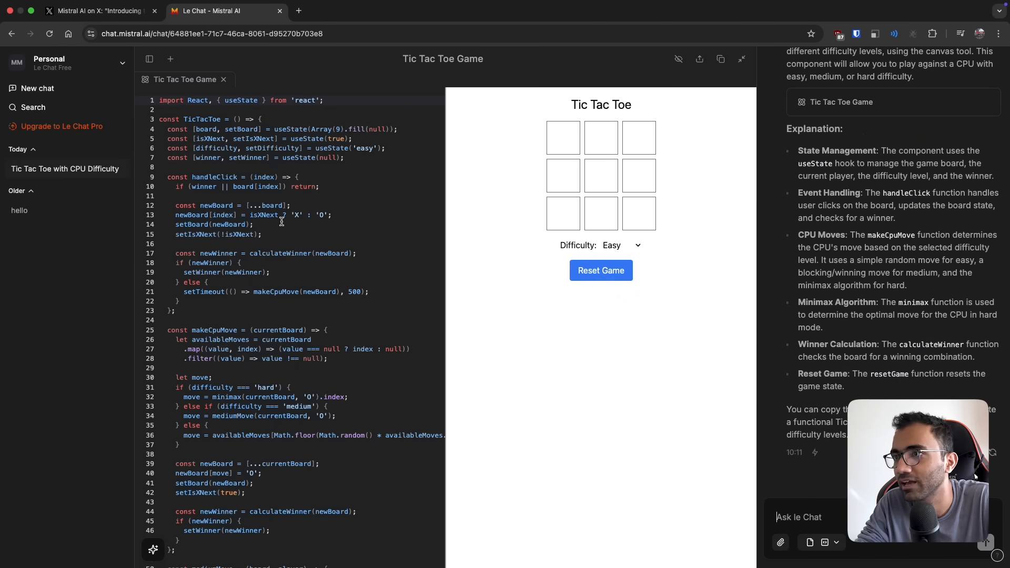
{"action": "left_click", "coordinate": [563, 214]}
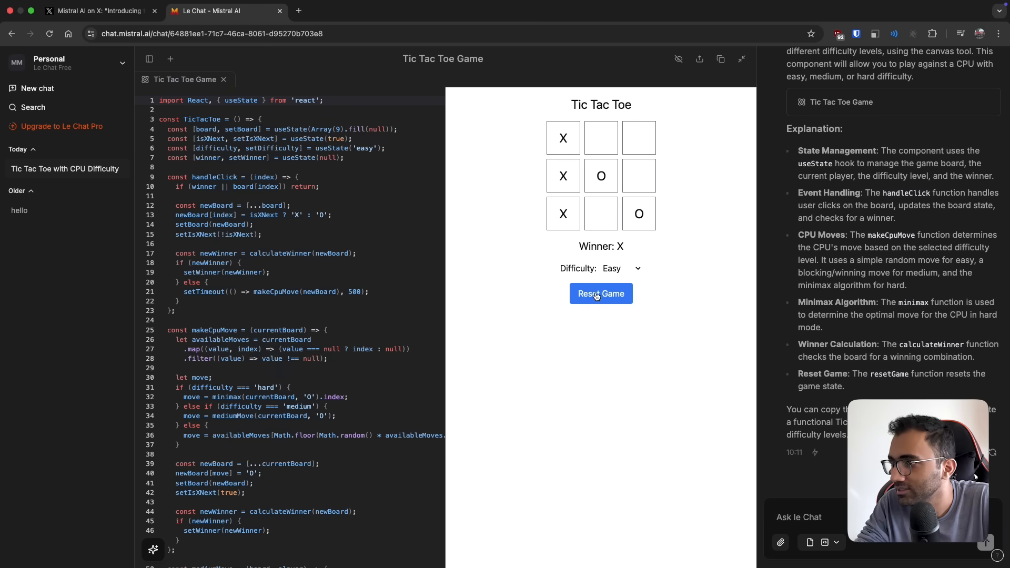
{"action": "left_click", "coordinate": [601, 294]}
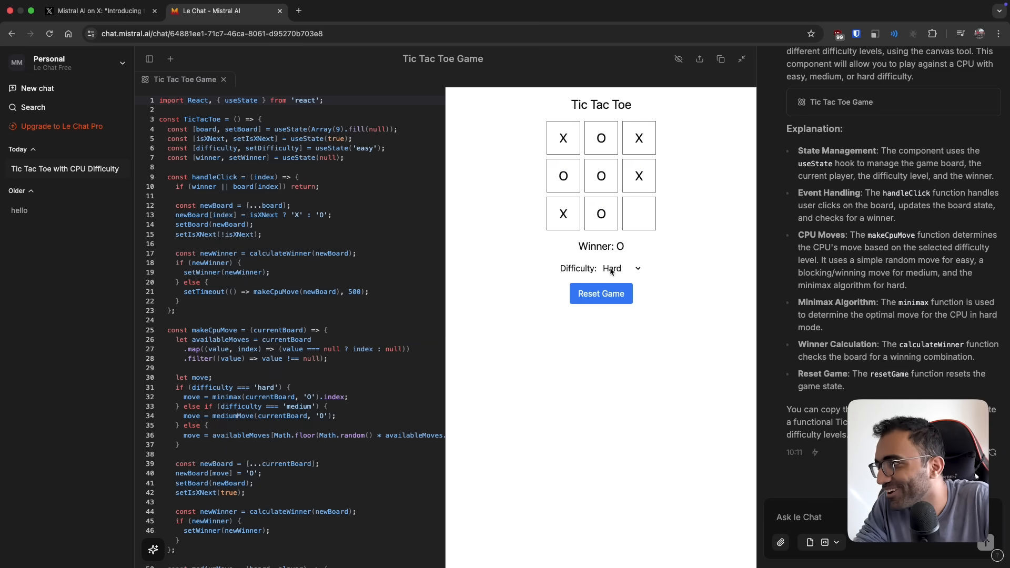
{"action": "left_click", "coordinate": [600, 293]}
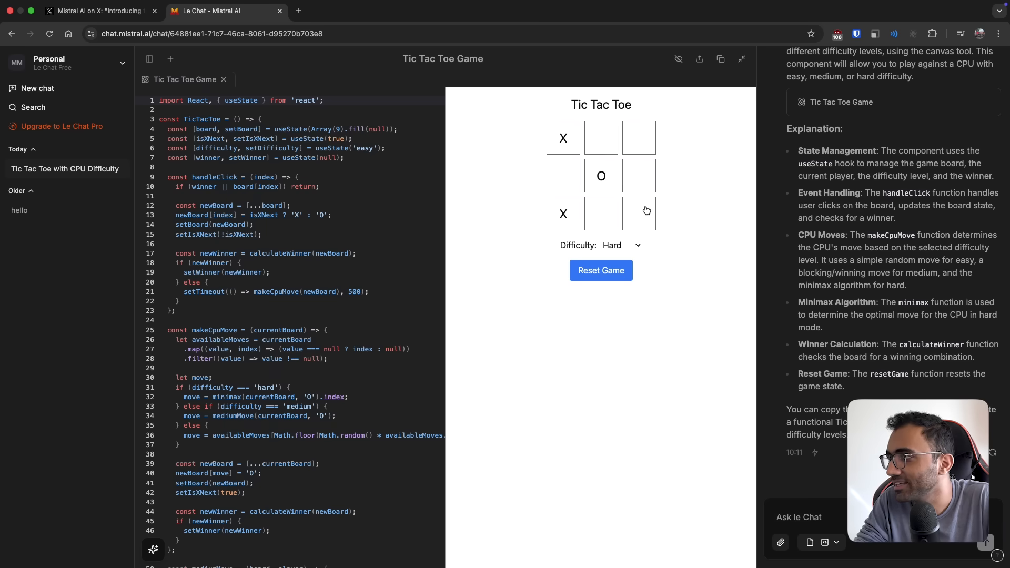
{"action": "left_click", "coordinate": [639, 214]}
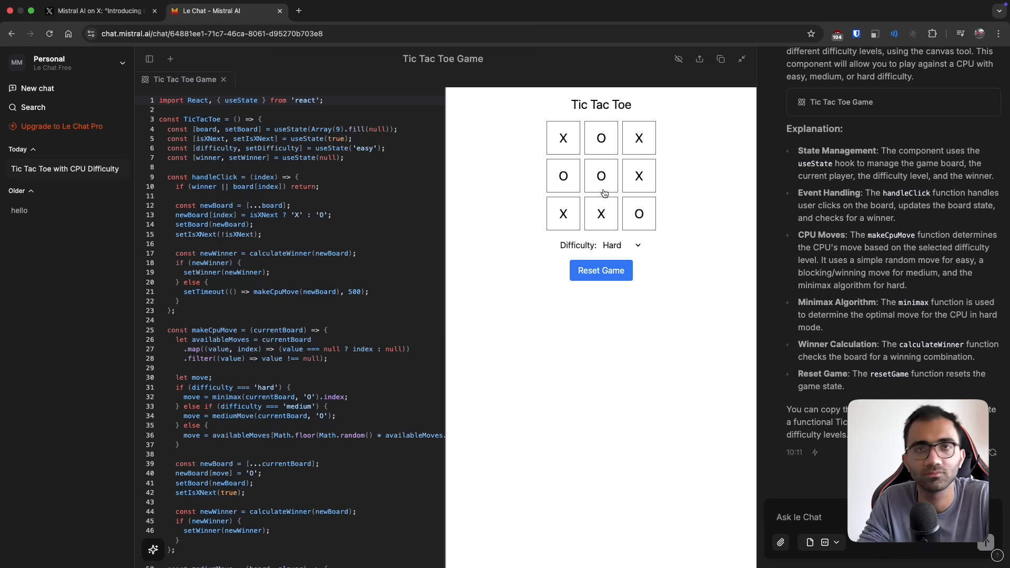
{"action": "mouse_move", "coordinate": [589, 252]}
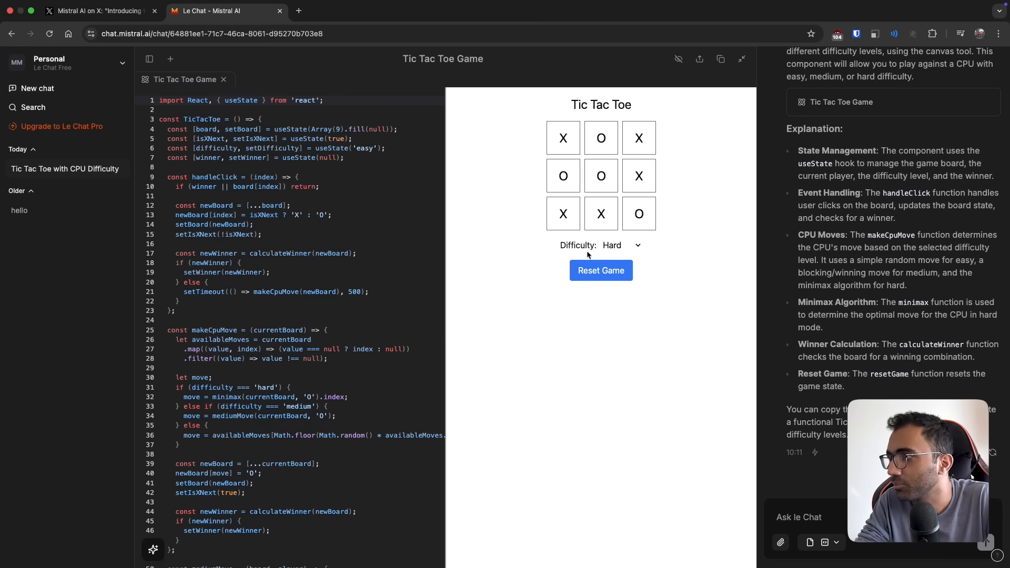
{"action": "scroll", "scroll_direction": "down", "scroll_amount": 3}
{"action": "type", "text": "ca"}
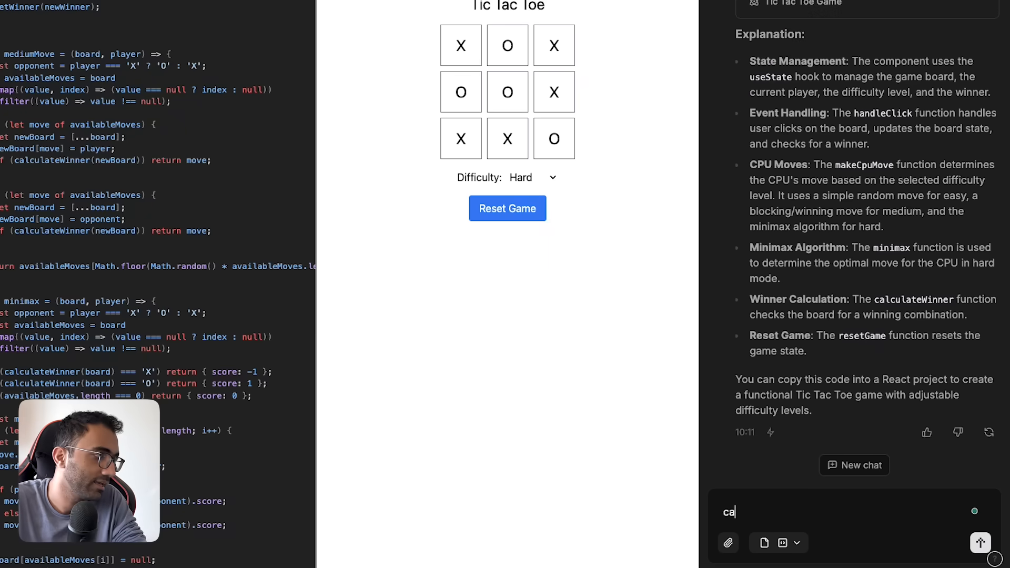
Tell Le Chat that no "draw" notification appears when the game ties.
{"action": "type", "text": "i cannot see \"dra"}
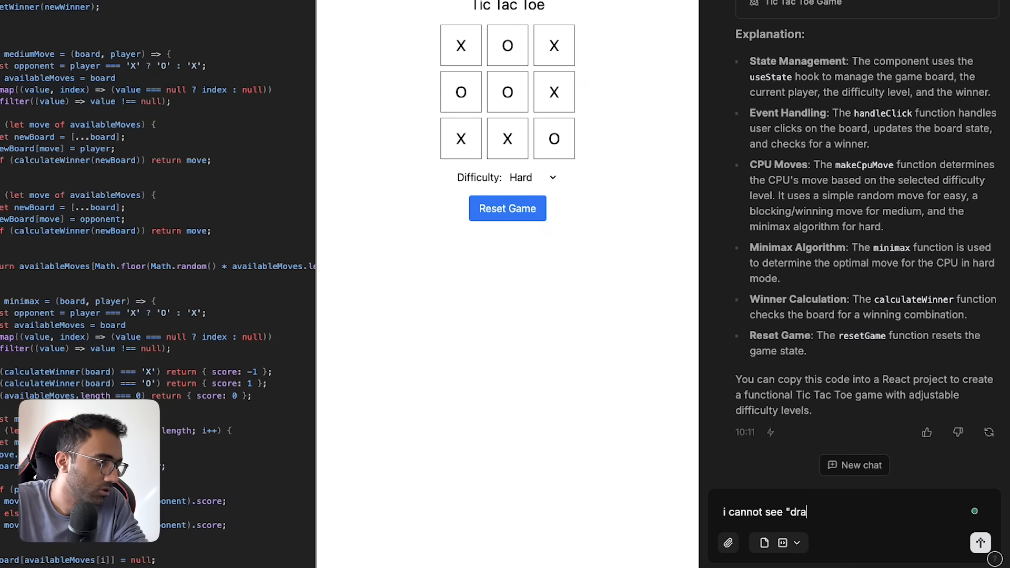
{"action": "type", "text": "w\" notification when the"}
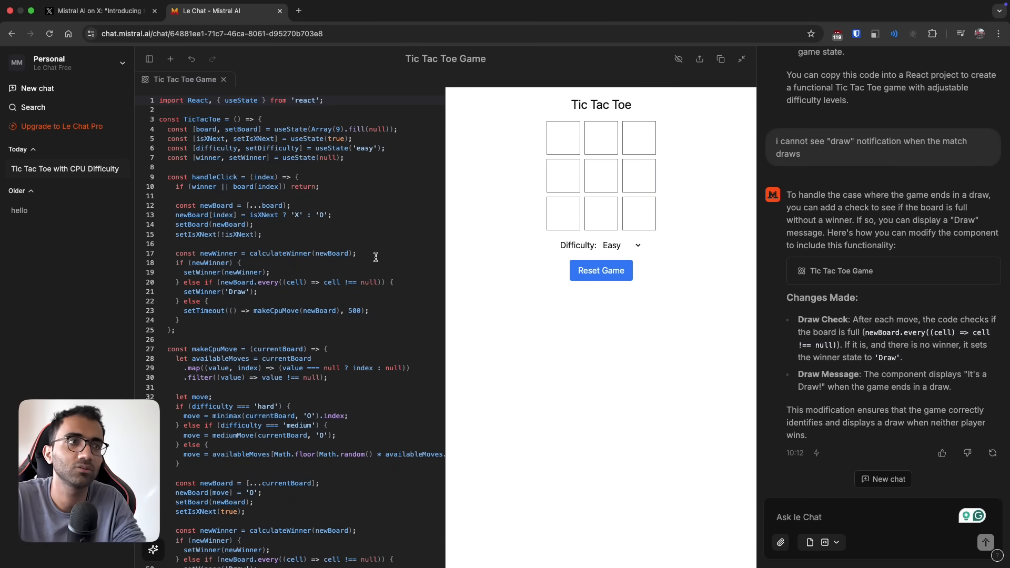
{"action": "scroll", "scroll_direction": "down", "scroll_amount": 3}
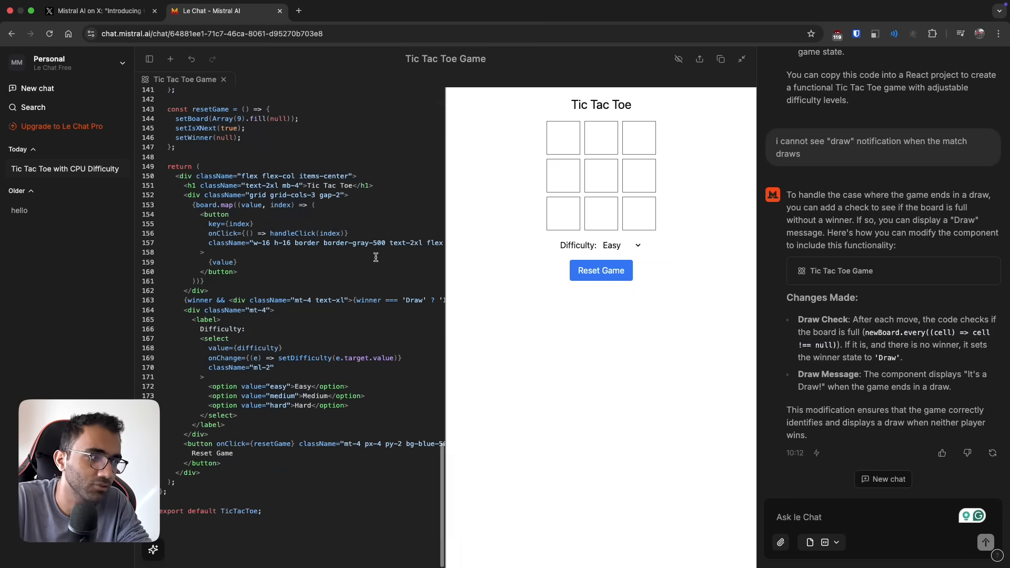
Play a Hard game to a full board showing "It's a Draw!" and begin the next request.
{"action": "left_click", "coordinate": [620, 245]}
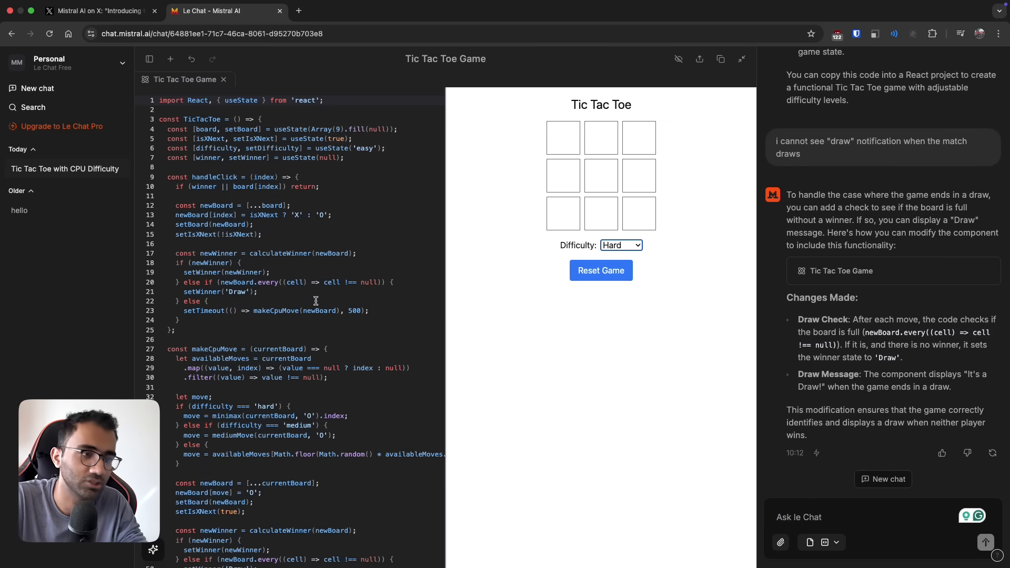
{"action": "mouse_move", "coordinate": [191, 292]}
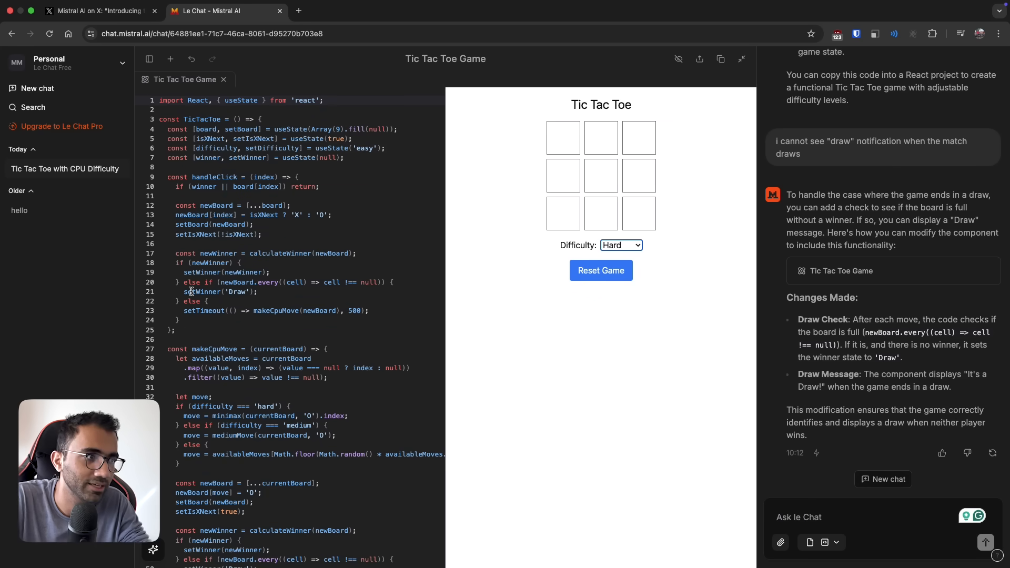
{"action": "scroll", "scroll_direction": "down", "scroll_amount": 3}
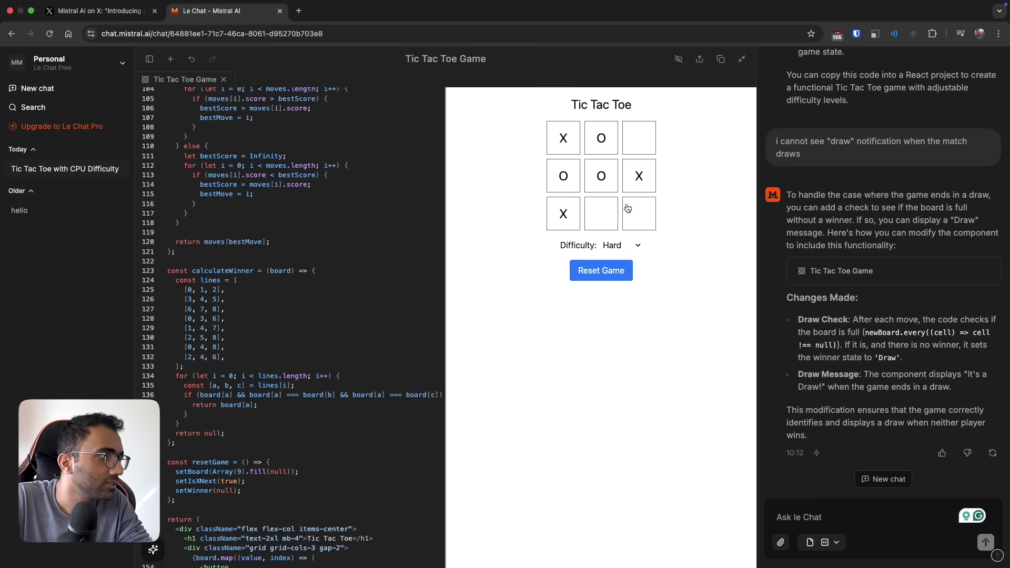
{"action": "left_click", "coordinate": [638, 214]}
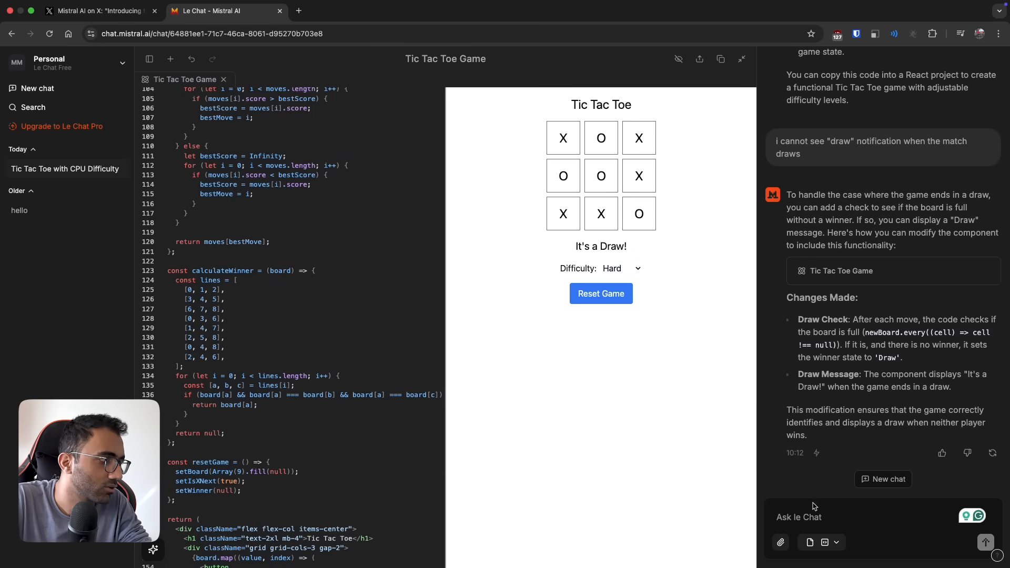
{"action": "scroll", "scroll_direction": "down", "scroll_amount": 3}
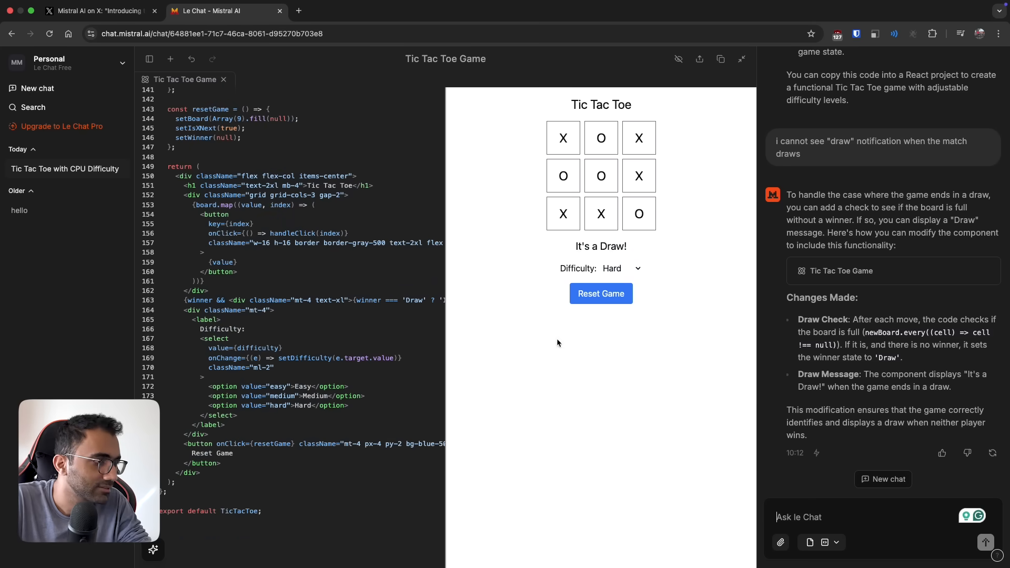
{"action": "type", "text": "make the background a bit more happening, disco lights"}
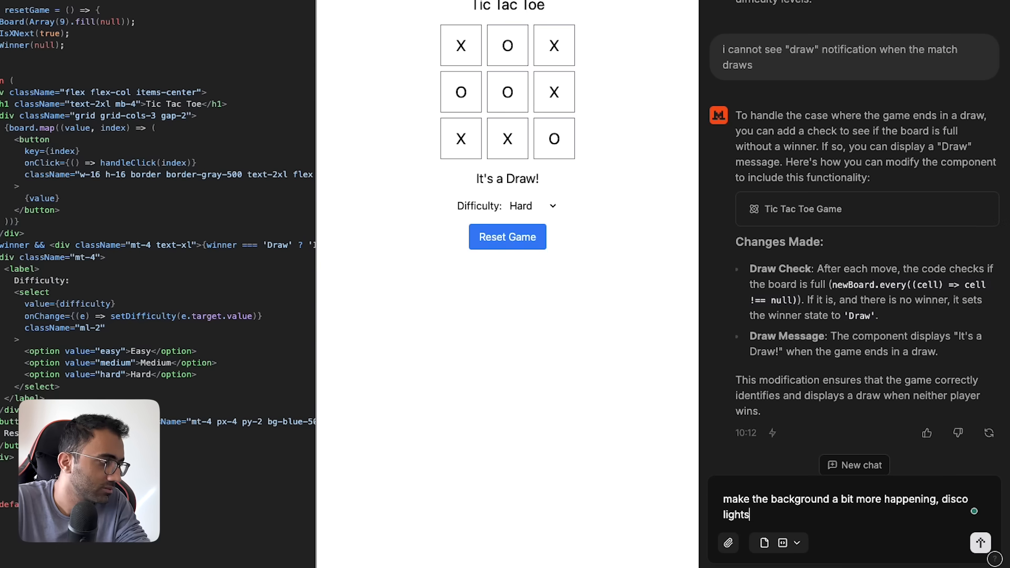
Finish the disco-lights and sound-effects request and scroll through the regenerated game code.
{"action": "type", "text": "maybe as i play. and so"}
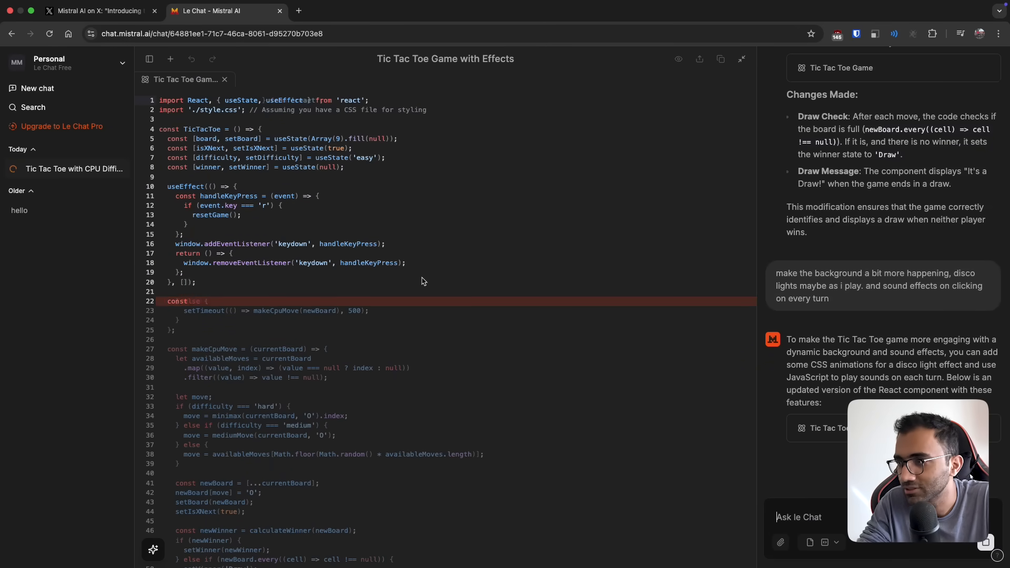
{"action": "scroll", "scroll_direction": "down", "scroll_amount": 3}
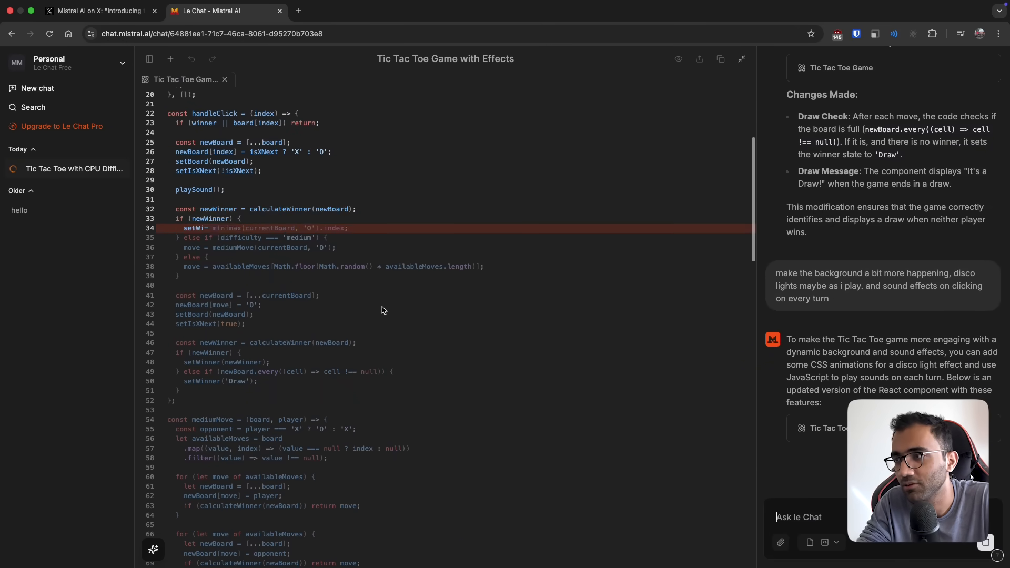
{"action": "scroll", "scroll_direction": "down", "scroll_amount": 3}
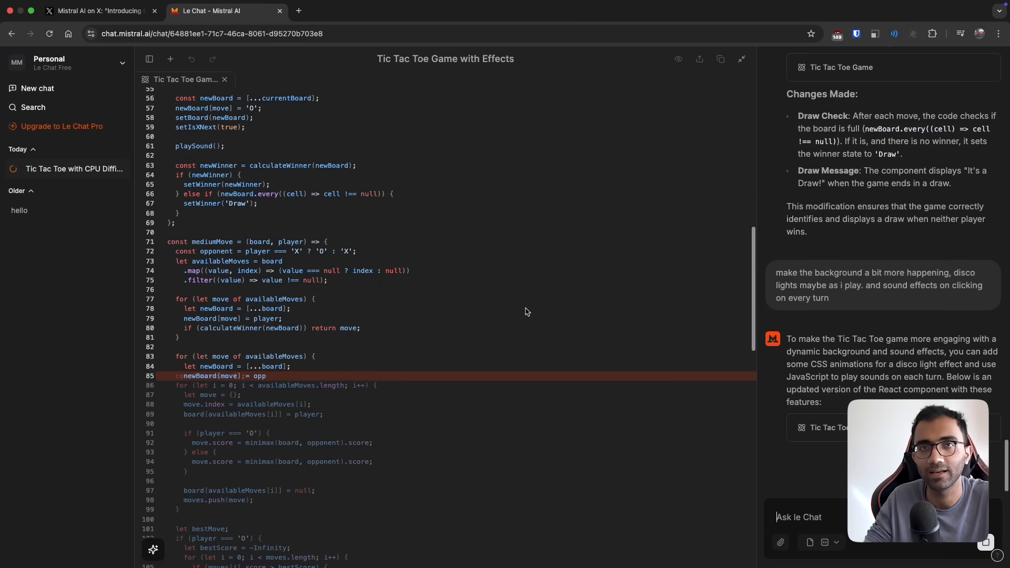
{"action": "scroll", "scroll_direction": "down", "scroll_amount": 3}
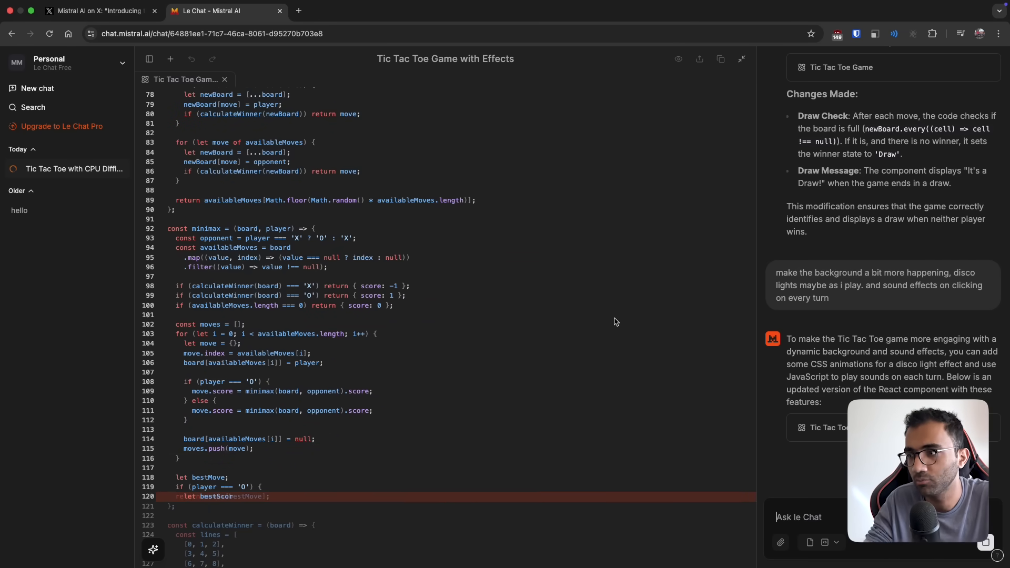
{"action": "scroll", "scroll_direction": "down", "scroll_amount": 3}
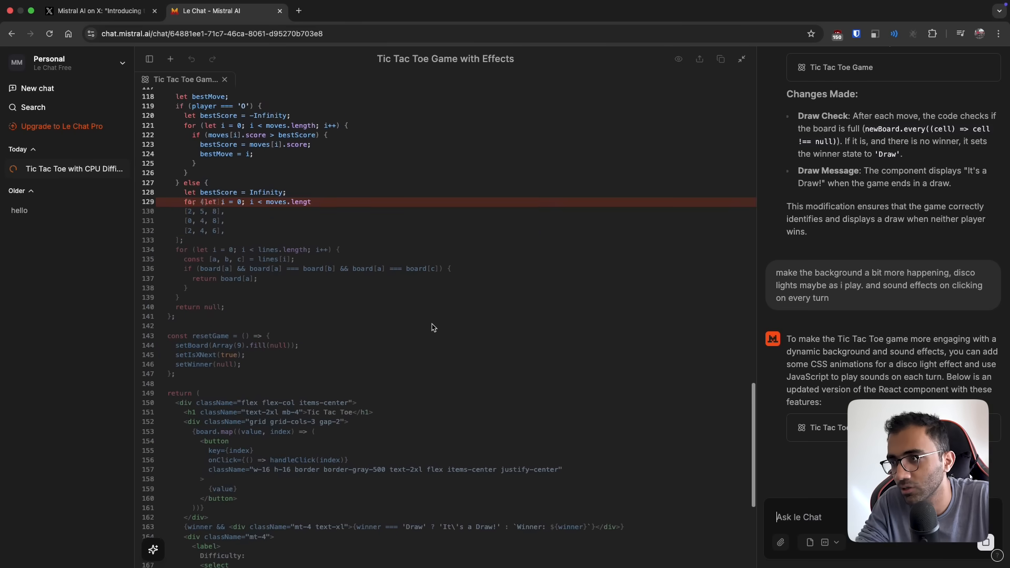
{"action": "scroll", "scroll_direction": "down", "scroll_amount": 3}
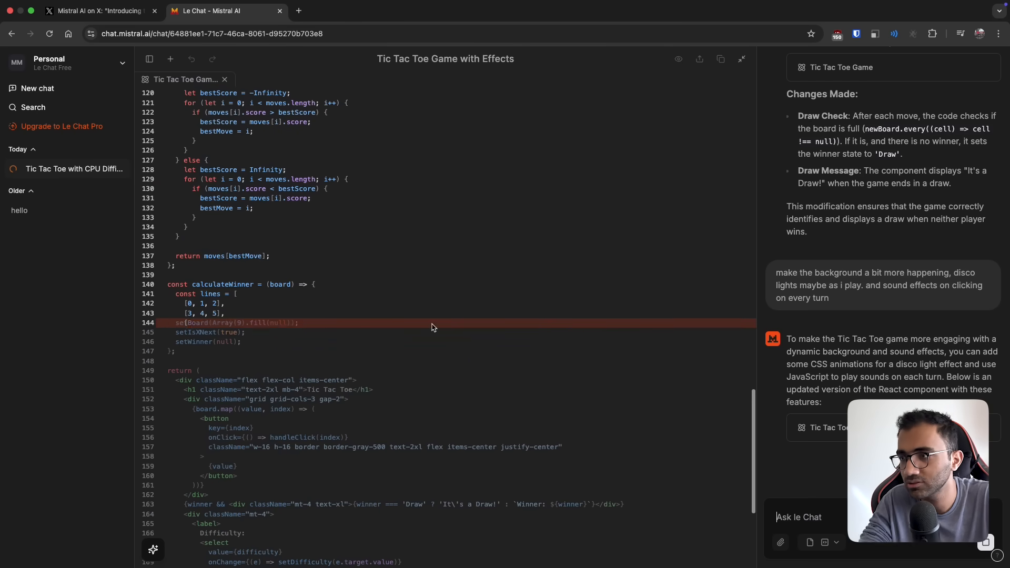
{"action": "scroll", "scroll_direction": "down", "scroll_amount": 3}
{"action": "type", "text": "d"}
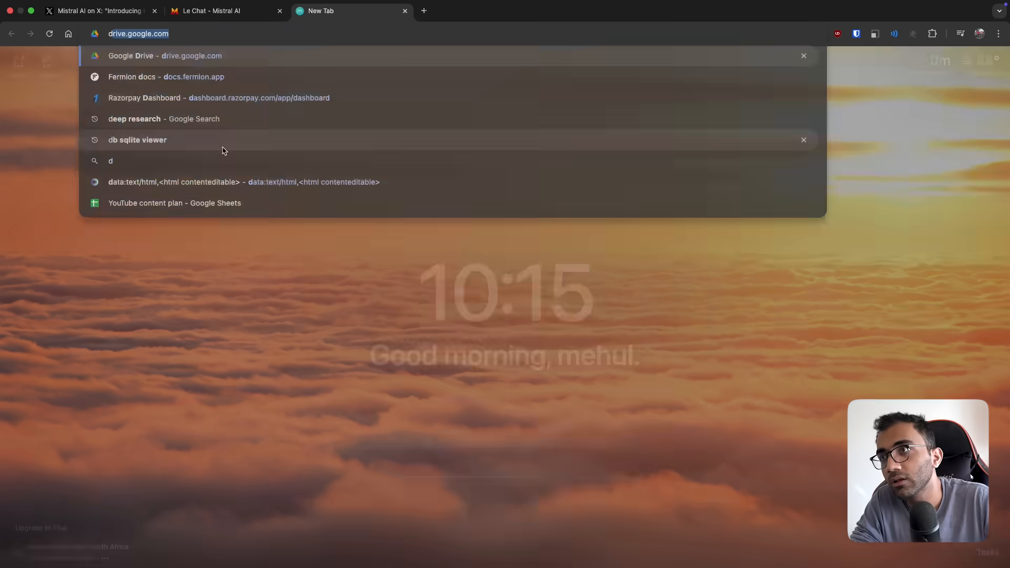
Open the blank editable page and list OpenAI ChatGPT, Bolt.new, v0.dev, Le Chat, DeepSeek R1, Azure AI Foundry, Lovable.dev.
{"action": "left_click", "coordinate": [173, 182]}
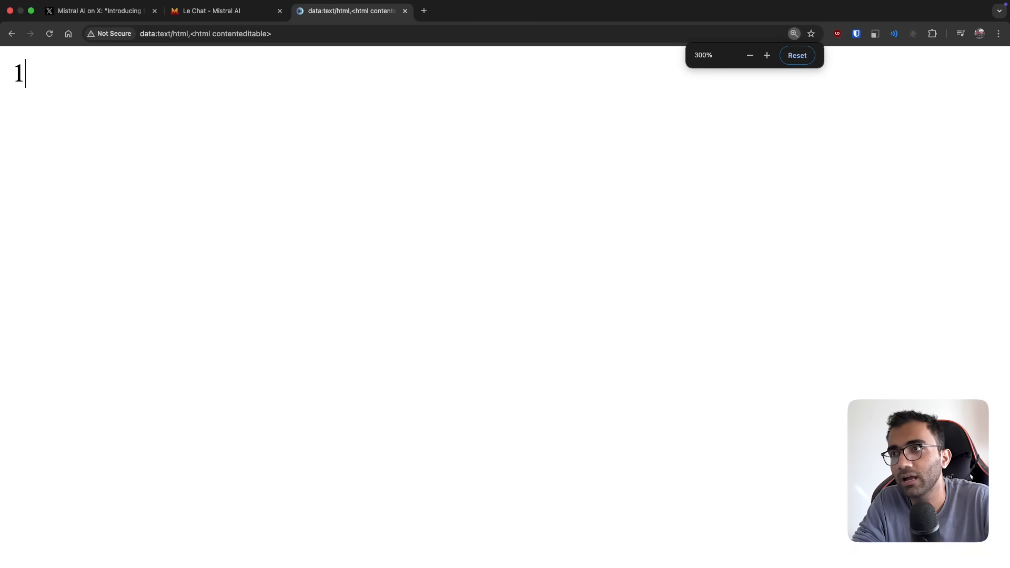
{"action": "type", "text": "."}
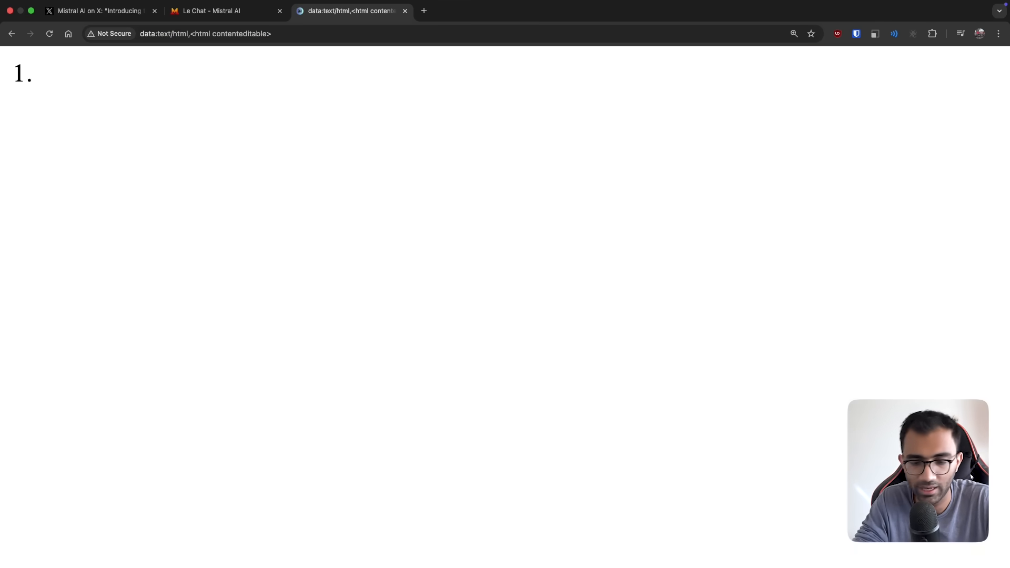
{"action": "type", "text": "OpenAI ChatG"}
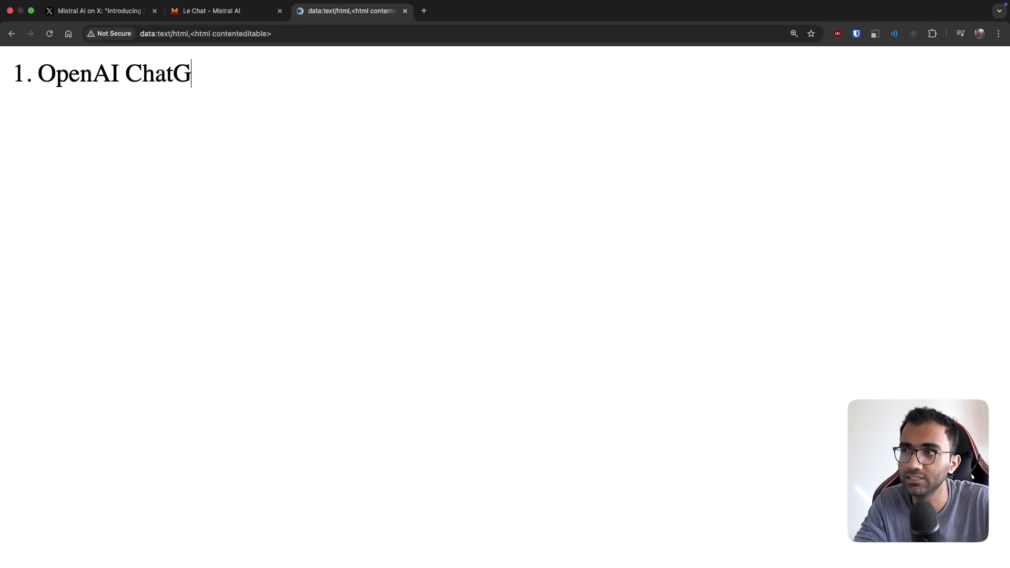
{"action": "type", "text": "PT"}
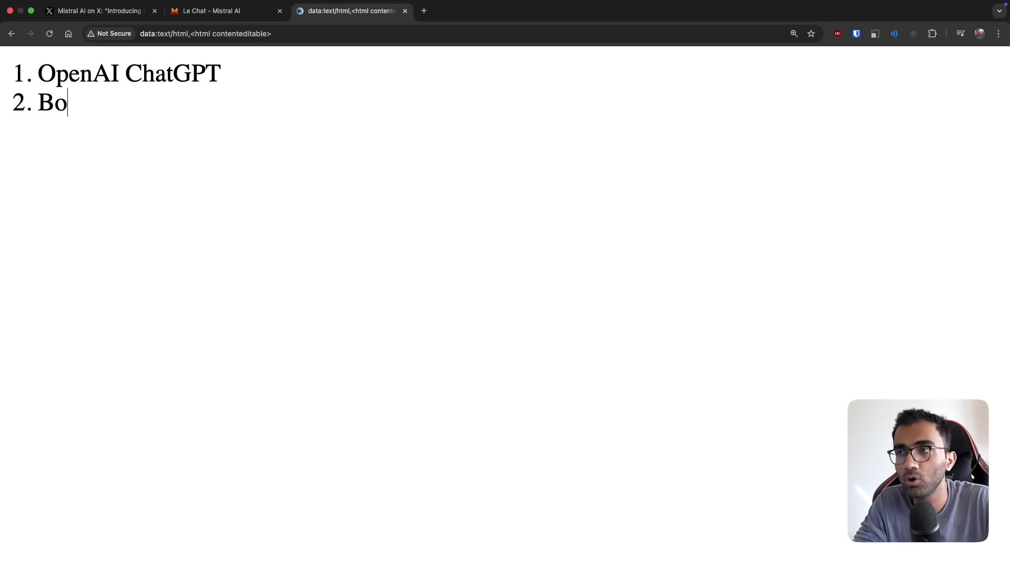
{"action": "type", "text": "lt.new"}
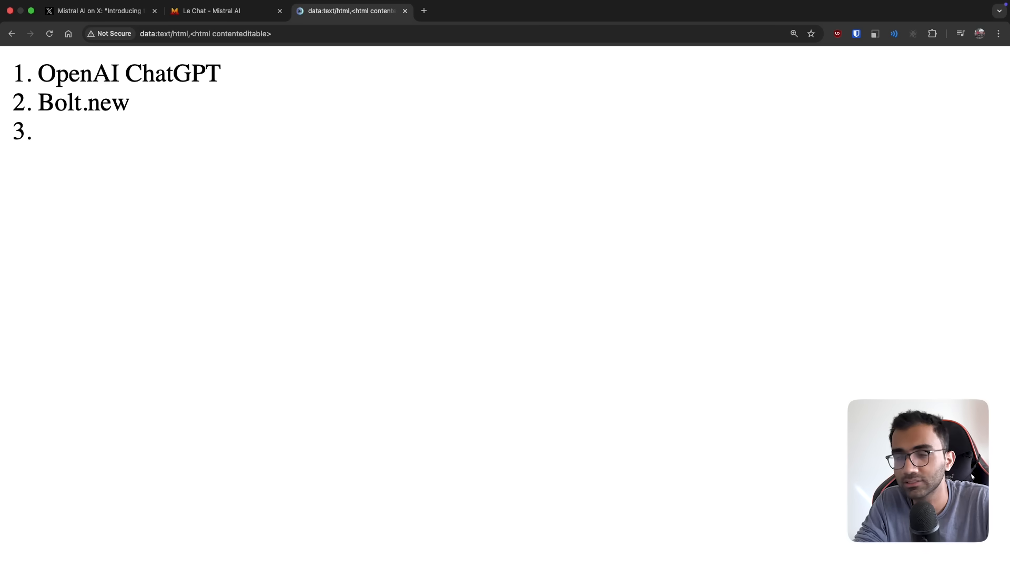
{"action": "type", "text": "v0.dev"}
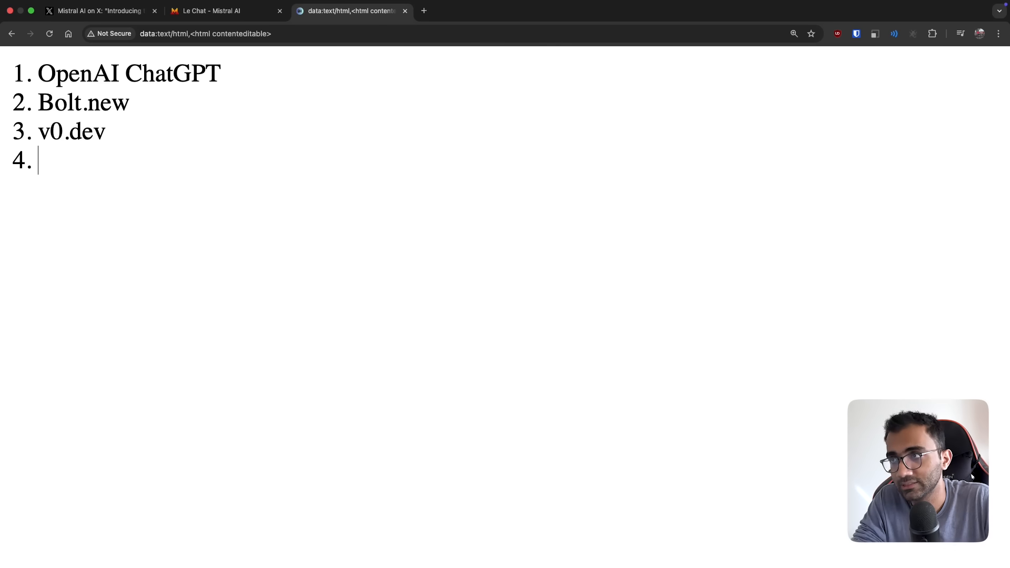
{"action": "type", "text": "Le Chat"}
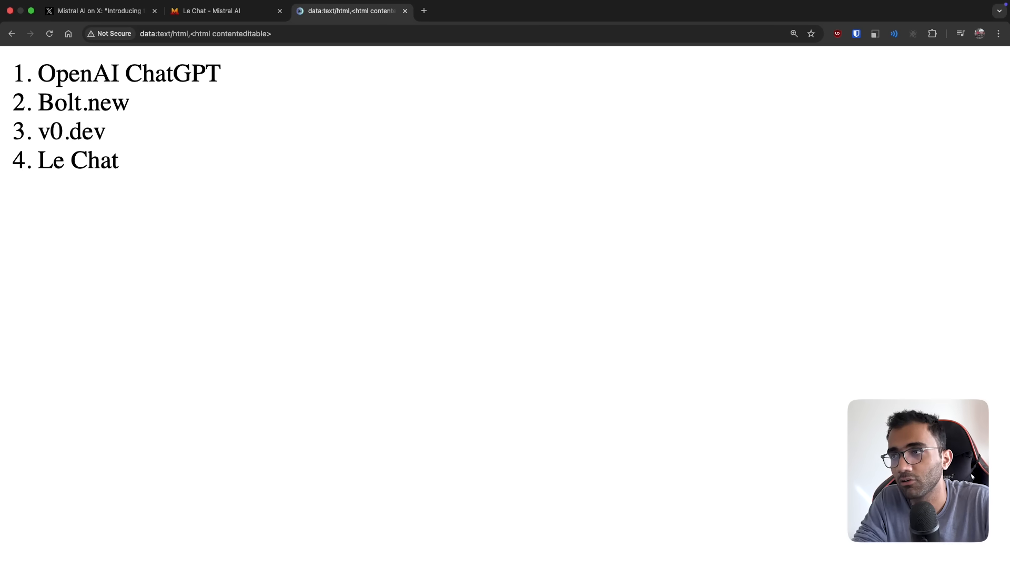
{"action": "type", "text": "DeepSee"}
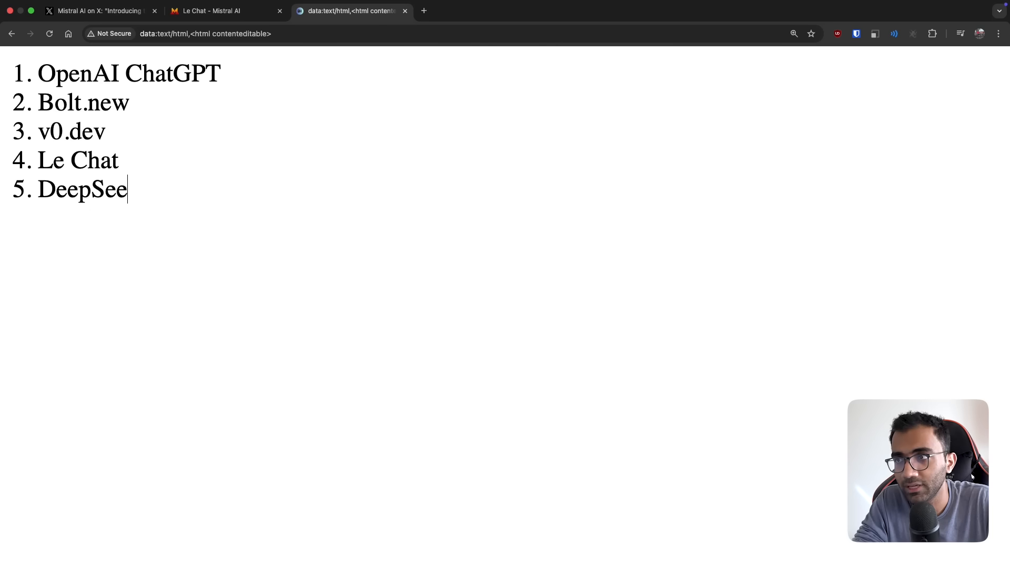
{"action": "type", "text": "k R1"}
{"action": "type", "text": "6. Gemini (Google"}
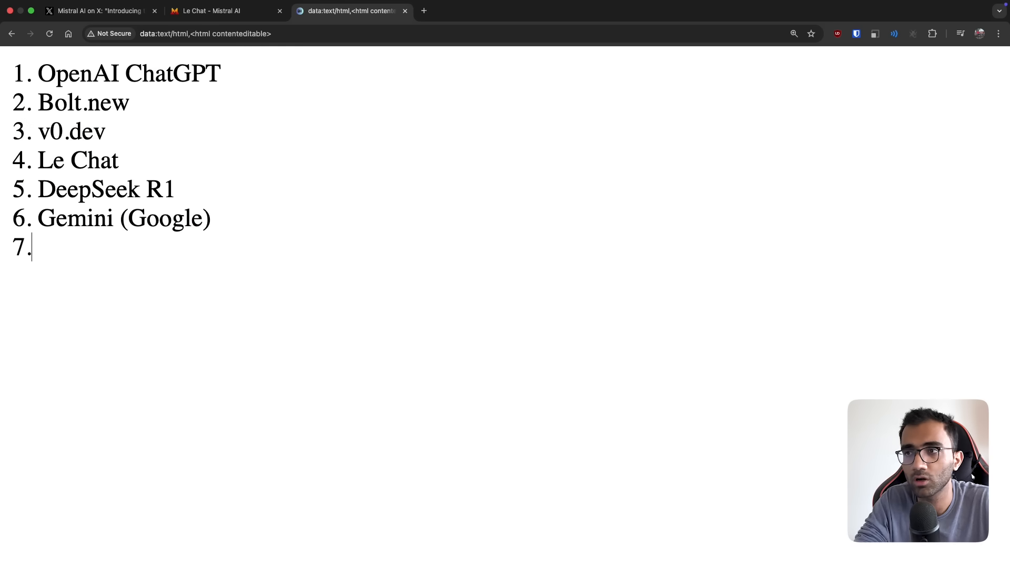
{"action": "type", "text": "Azure AI F"}
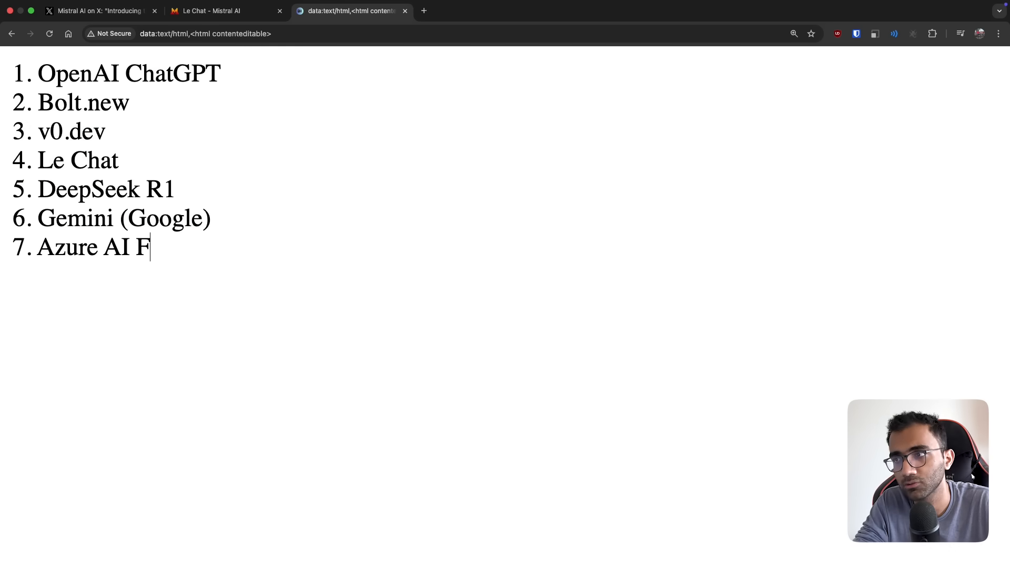
{"action": "type", "text": "oundry"}
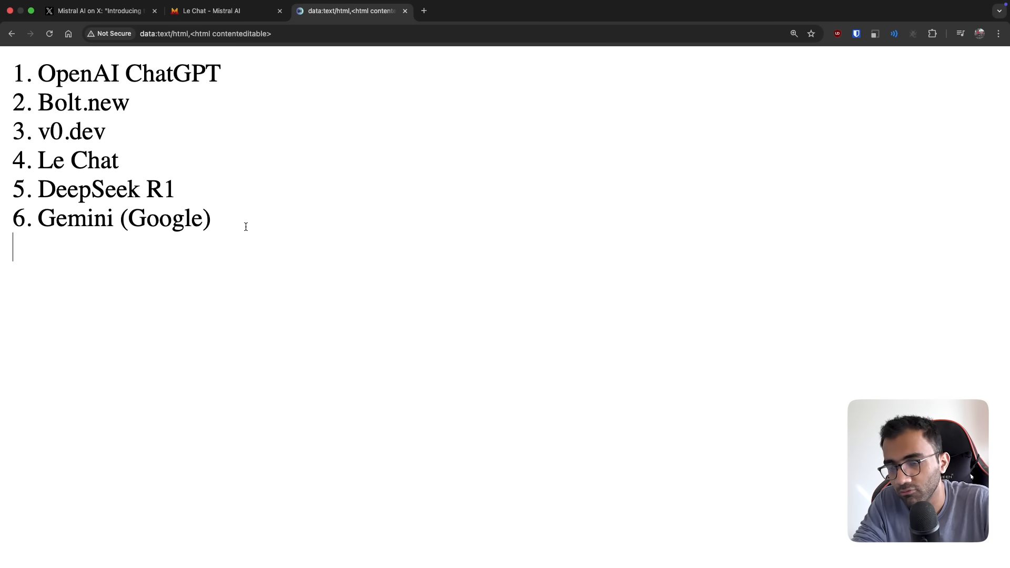
{"action": "type", "text": "Lov"}
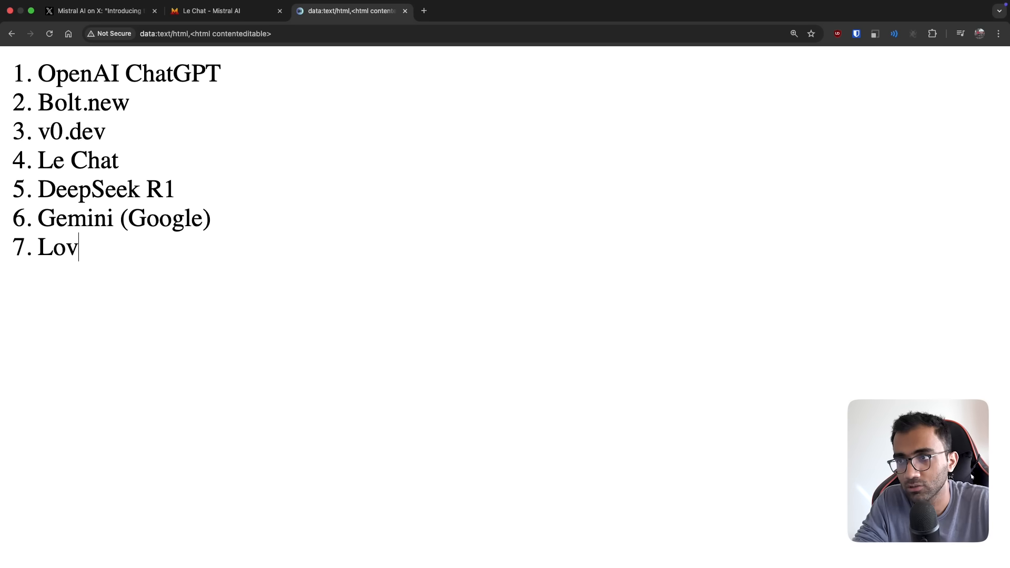
{"action": "type", "text": "able.dev"}
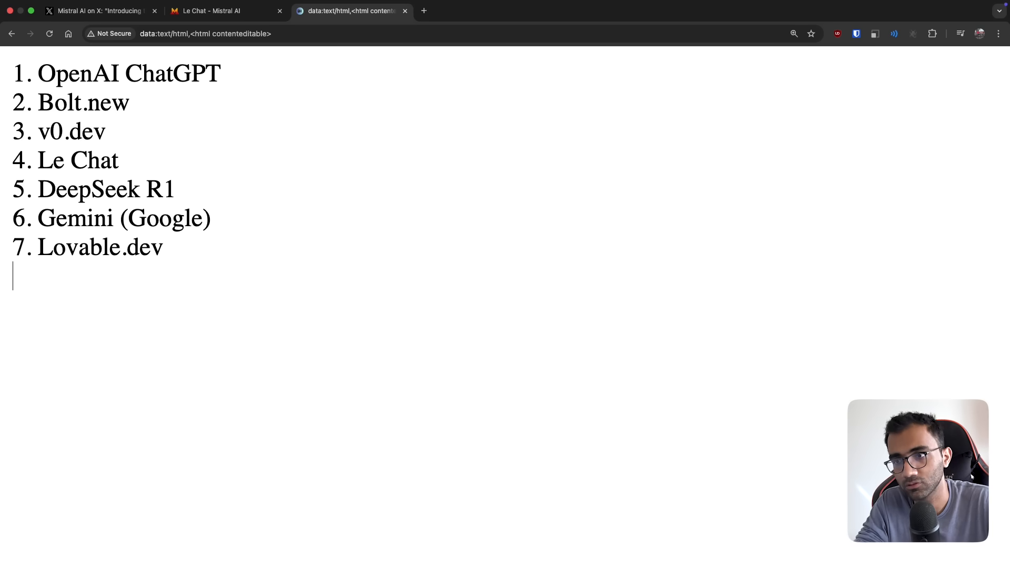
{"action": "key", "text": "Enter"}
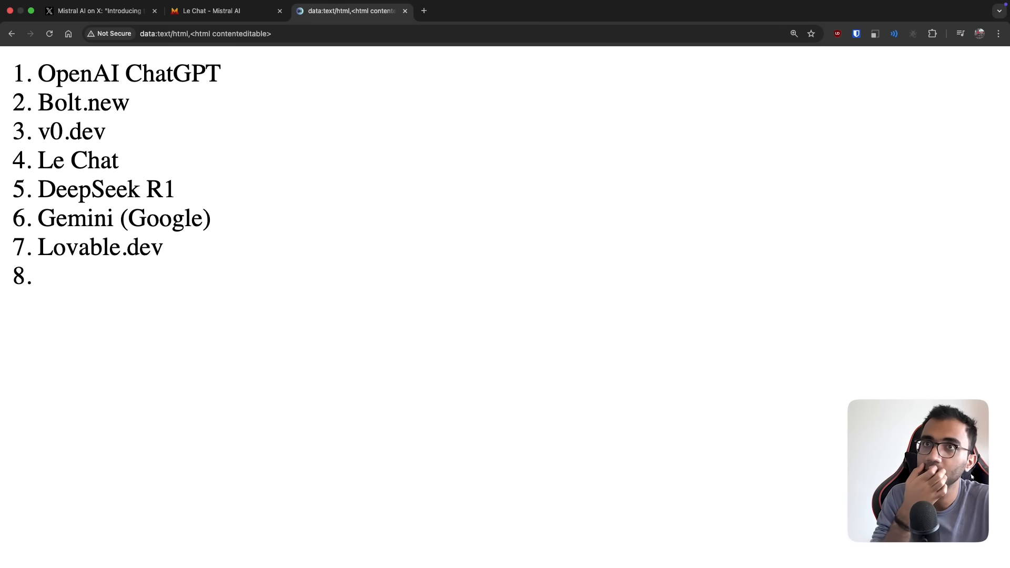
Replace item 8's placeholder dots with Meta.ai, then add Windsurf, Cursor and a placeholder entry.
{"action": "type", "text": "..."}
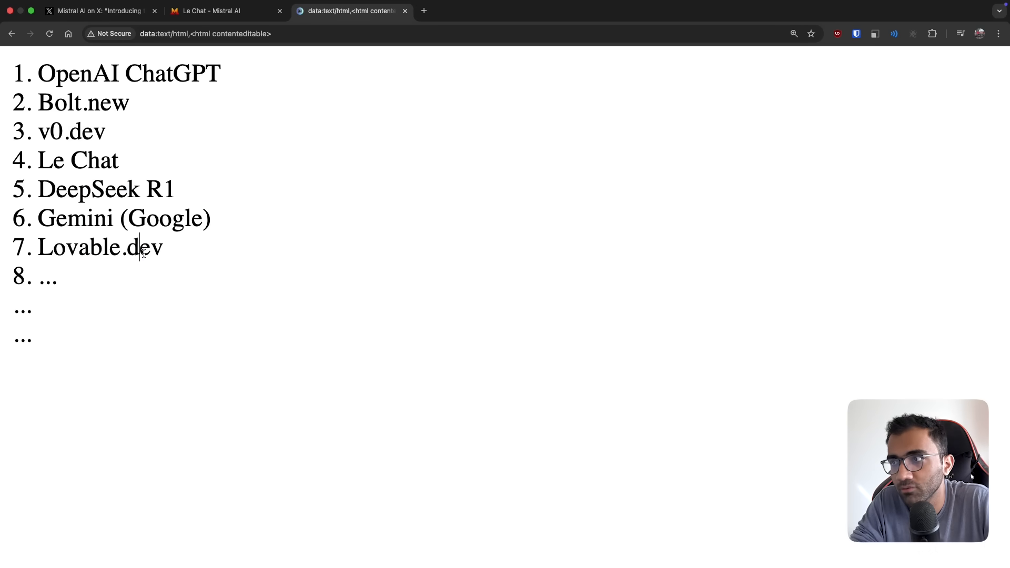
{"action": "left_click_drag", "start_coordinate": [38, 189], "coordinate": [175, 189]}
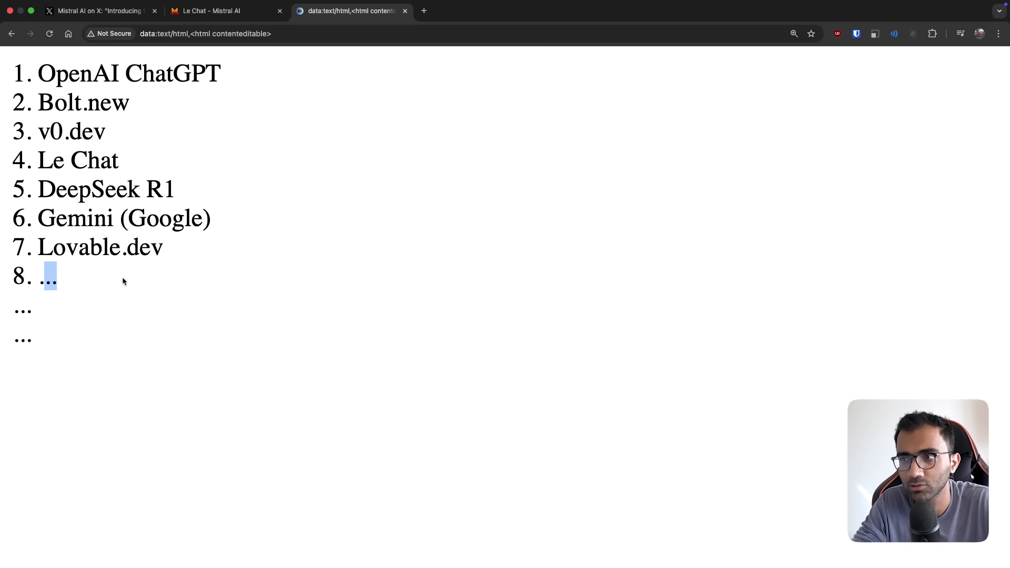
{"action": "type", "text": "Meta.ai"}
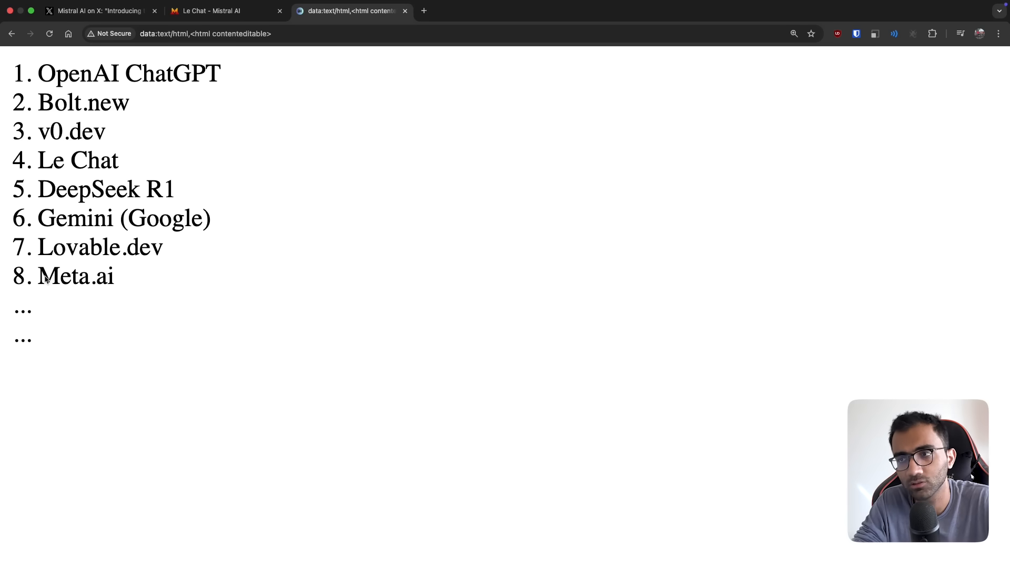
{"action": "left_click", "coordinate": [29, 318]}
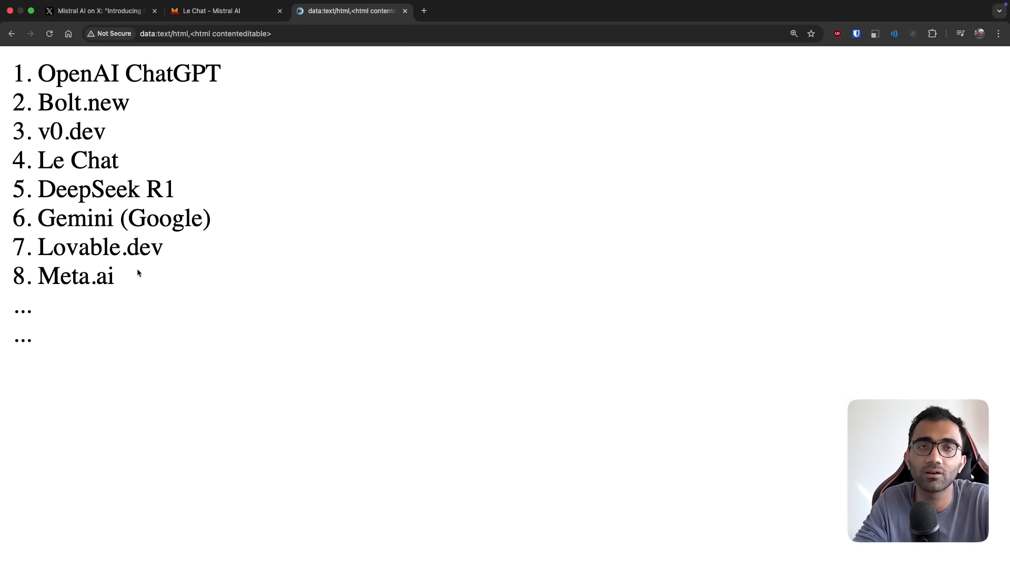
{"action": "type", "text": "9"}
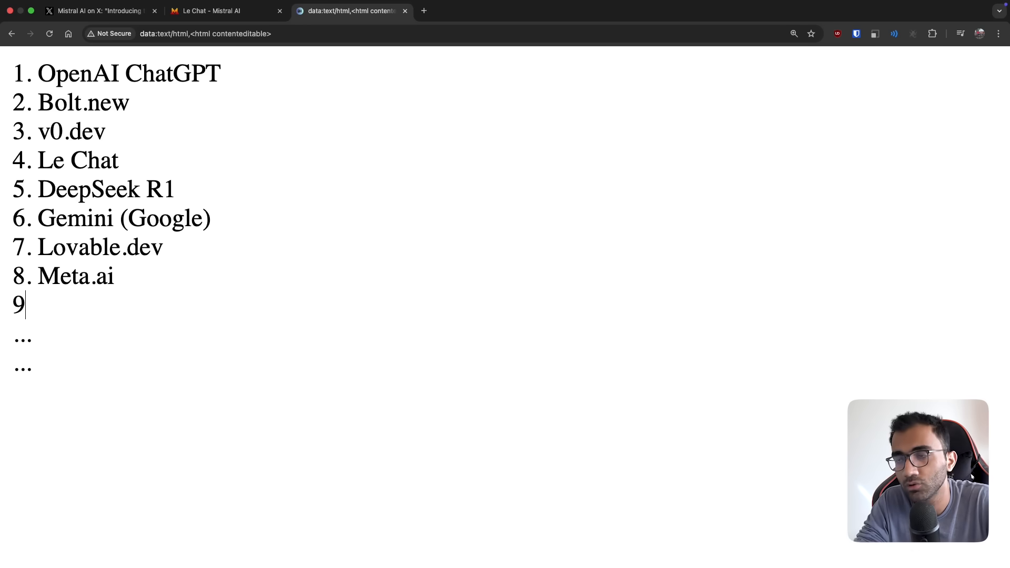
{"action": "type", "text": ". C"}
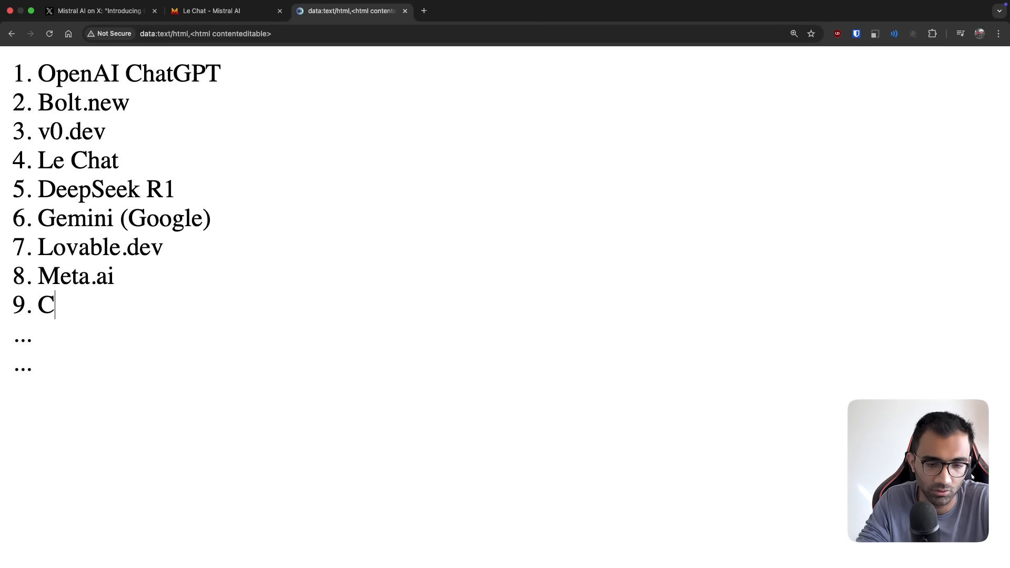
{"action": "type", "text": "indsurf"}
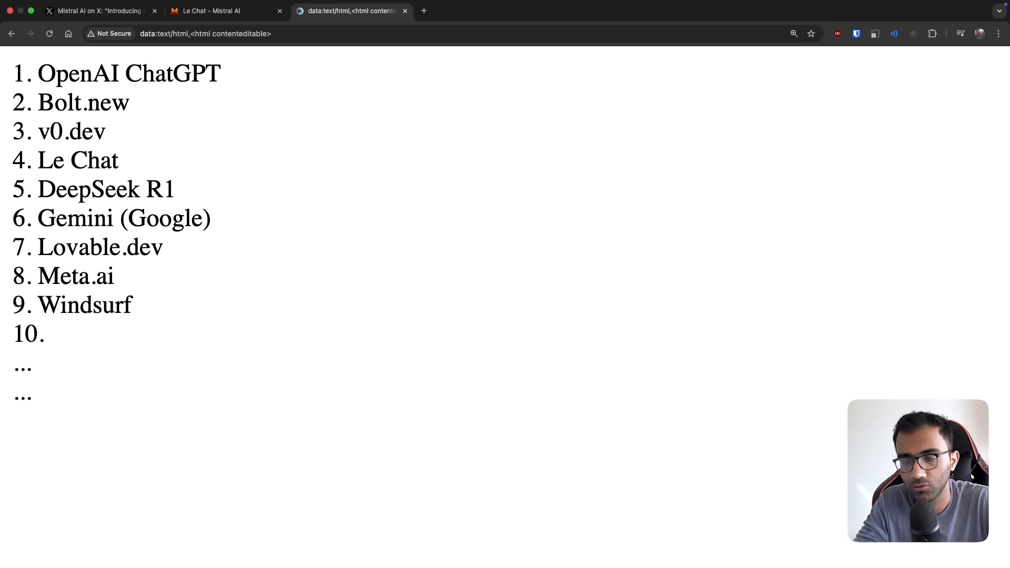
{"action": "type", "text": "Cursor"}
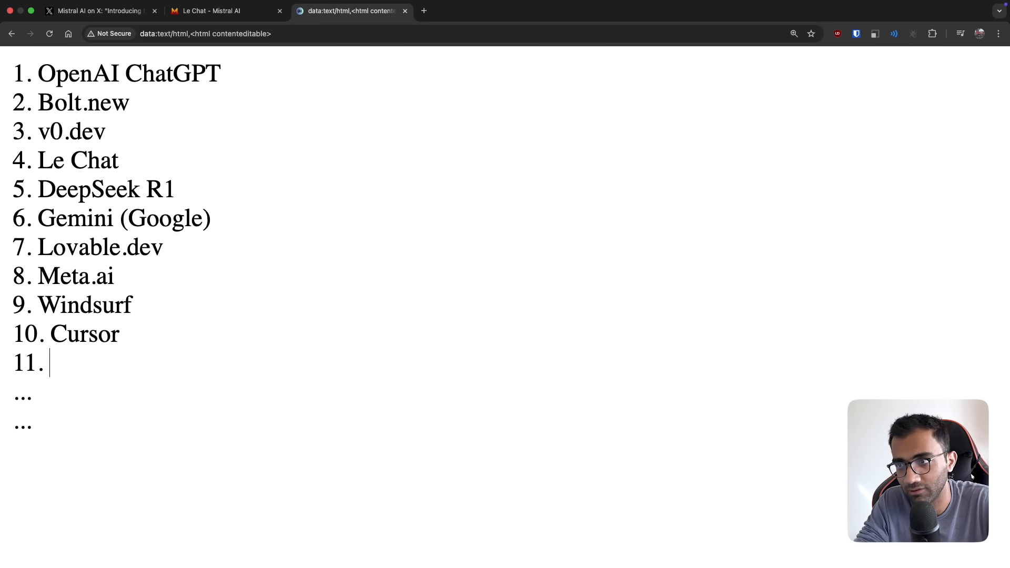
{"action": "type", "text": "......"}
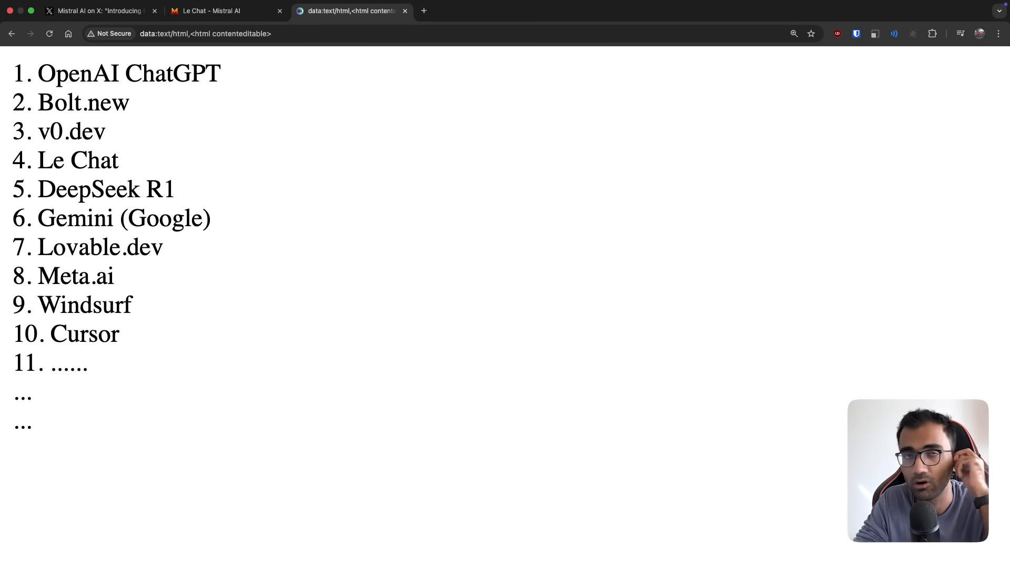
{"action": "left_click_drag", "start_coordinate": [83, 132], "coordinate": [123, 333]}
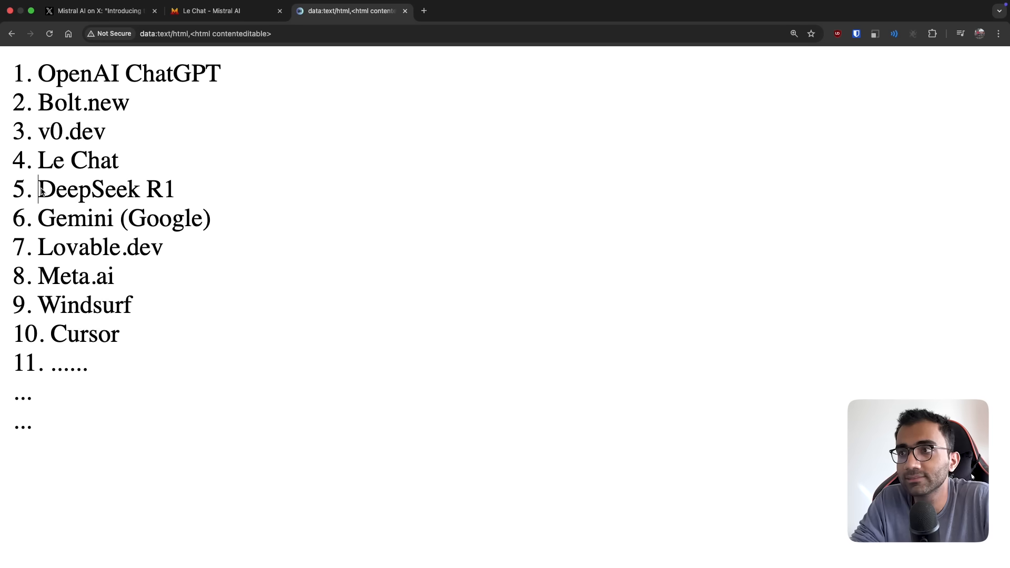
{"action": "left_click_drag", "start_coordinate": [37, 189], "coordinate": [174, 189]}
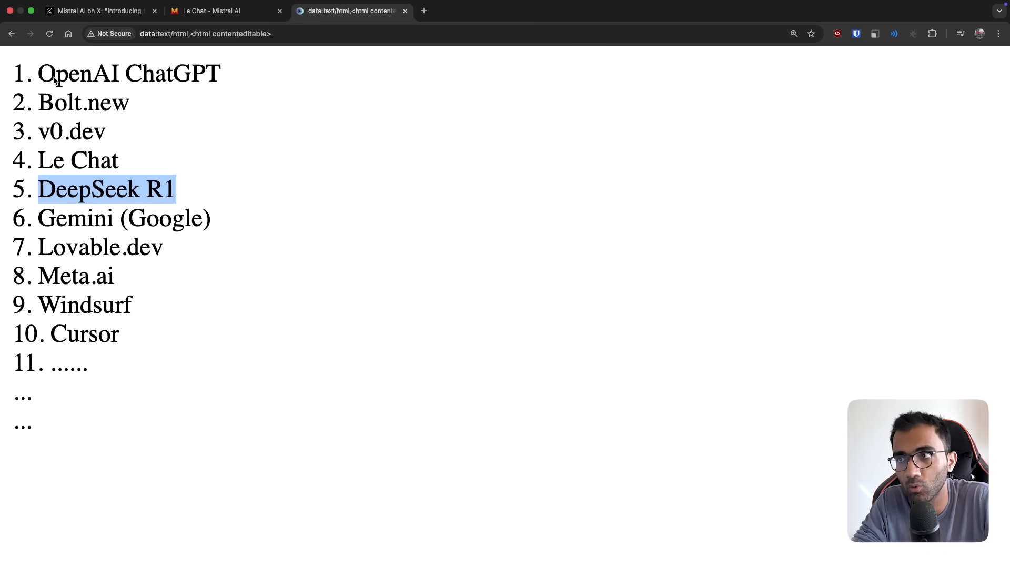
{"action": "left_click", "coordinate": [129, 103]}
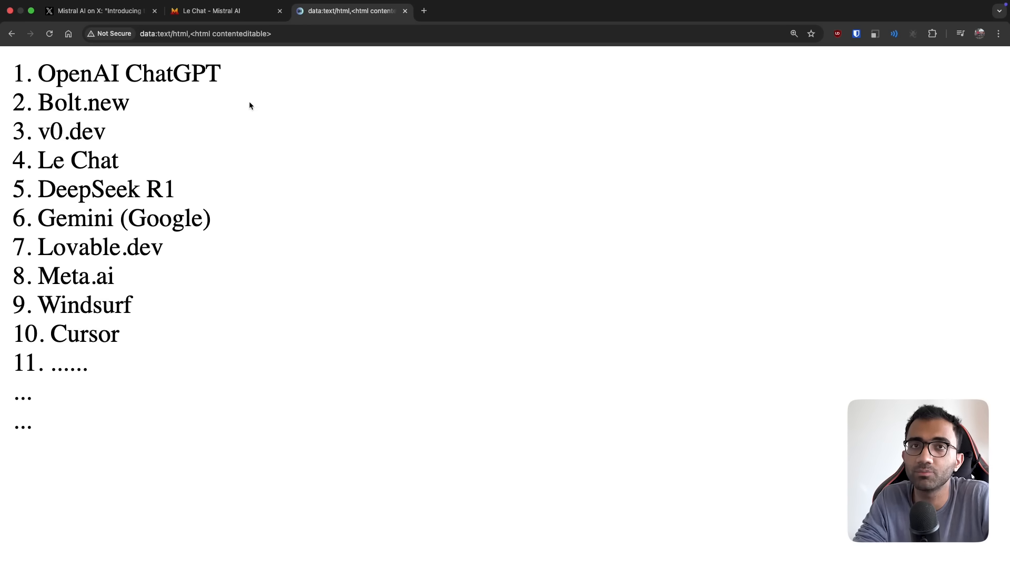
{"action": "left_click", "coordinate": [129, 102]}
{"action": "type", "text": " ["}
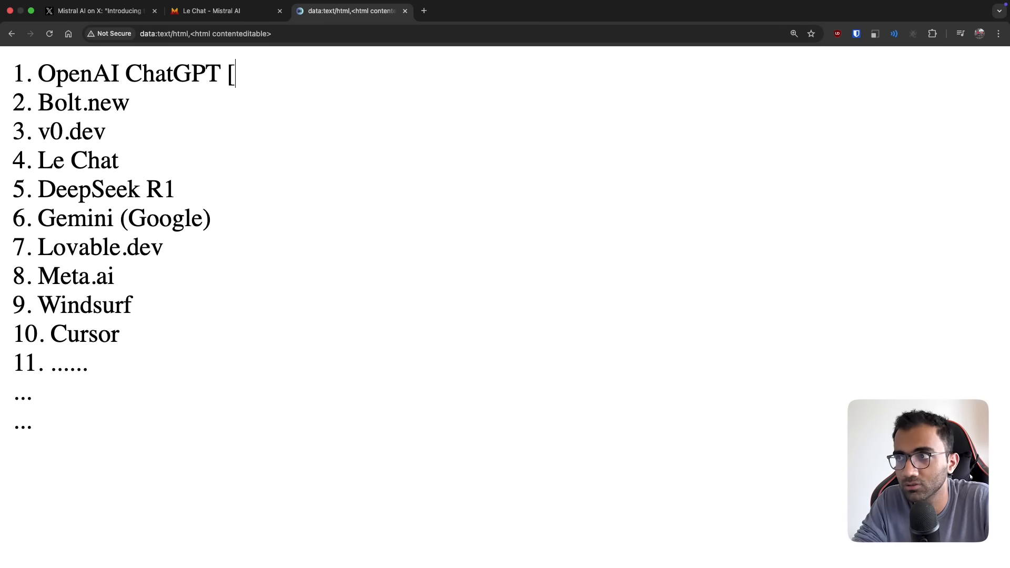
Add '[$20/$200]' pricing after OpenAI ChatGPT.
{"action": "type", "text": "$20]"}
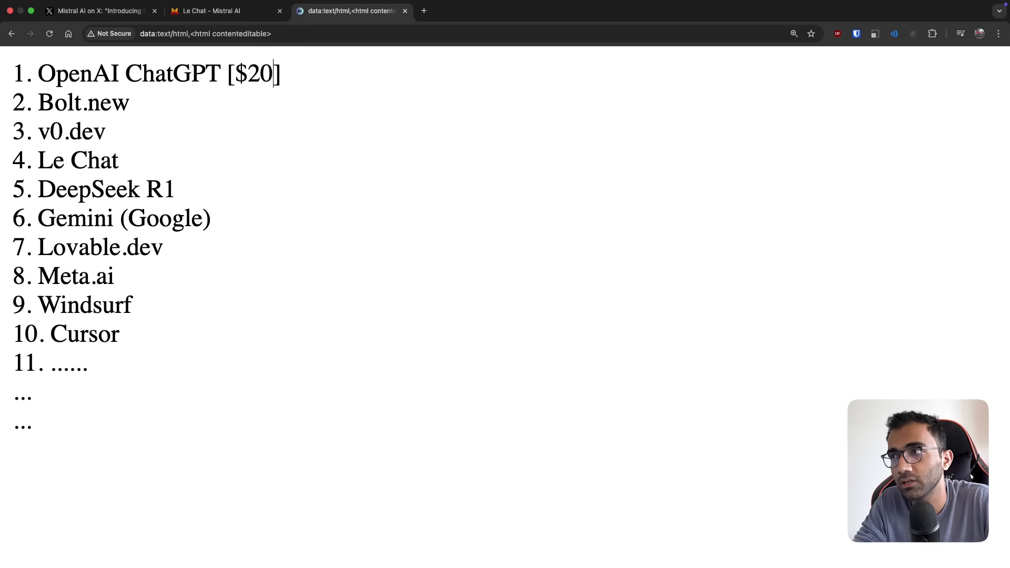
{"action": "type", "text": "/$200"}
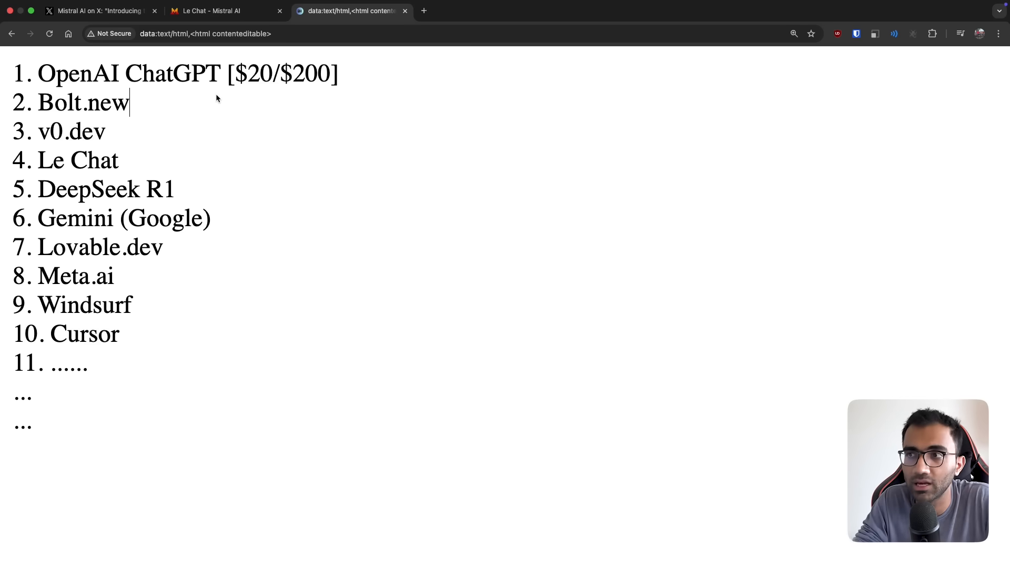
{"action": "double_click", "coordinate": [100, 189]}
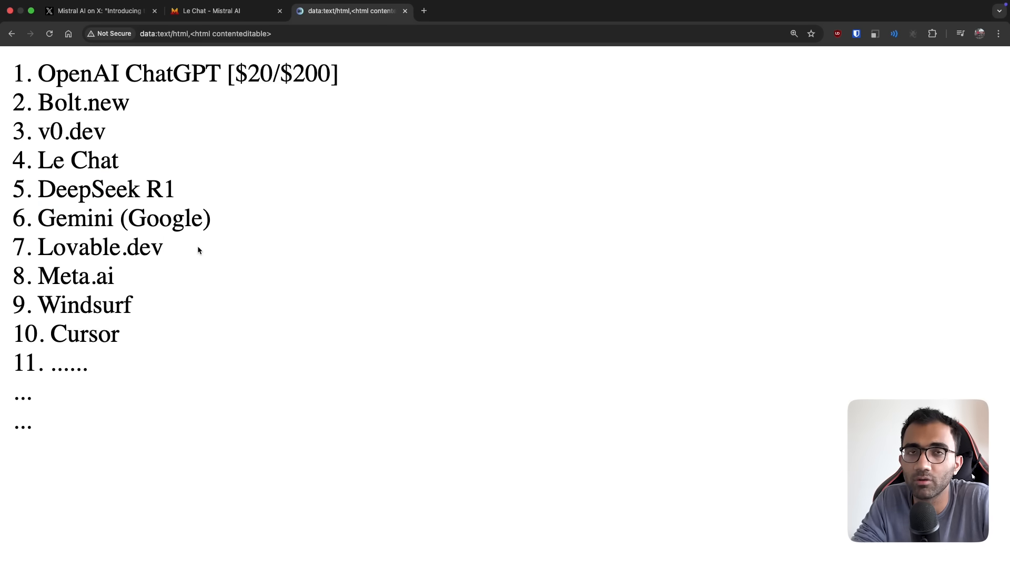
Insert an Anthropic line below Le Chat and return to the Le Chat tab.
{"action": "double_click", "coordinate": [84, 259]}
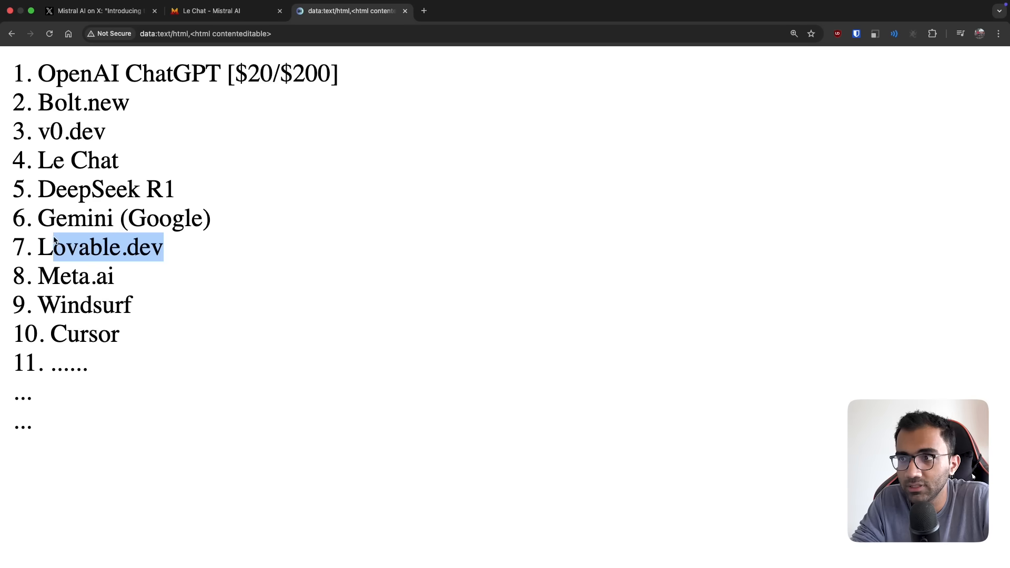
{"action": "left_click", "coordinate": [122, 161]}
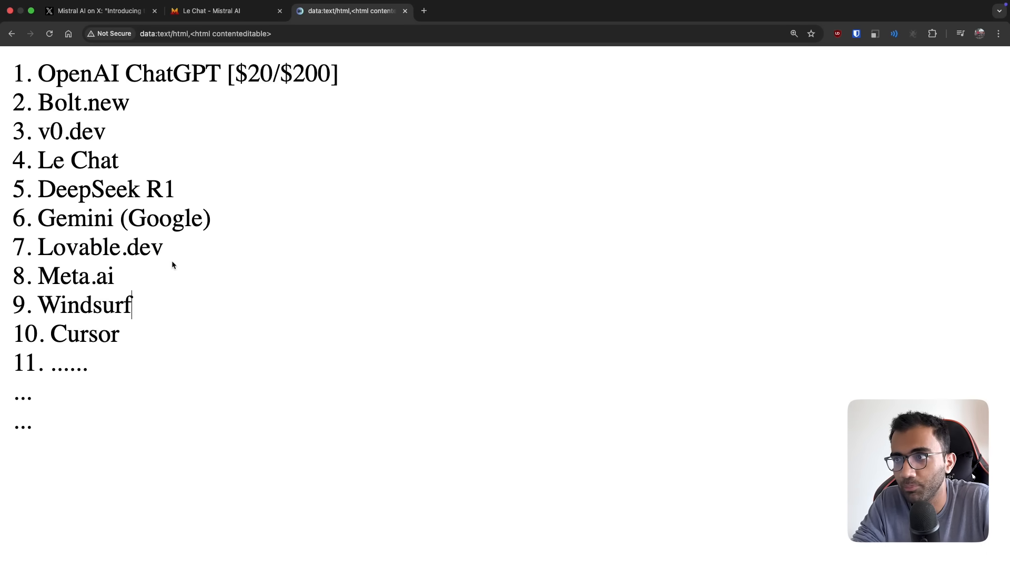
{"action": "type", "text": "An"}
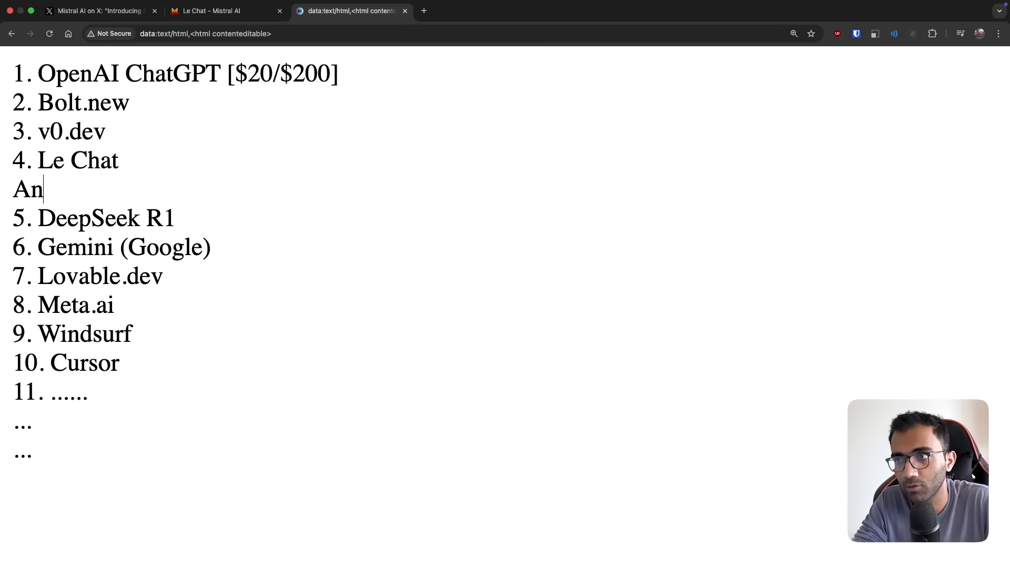
{"action": "type", "text": "thropic"}
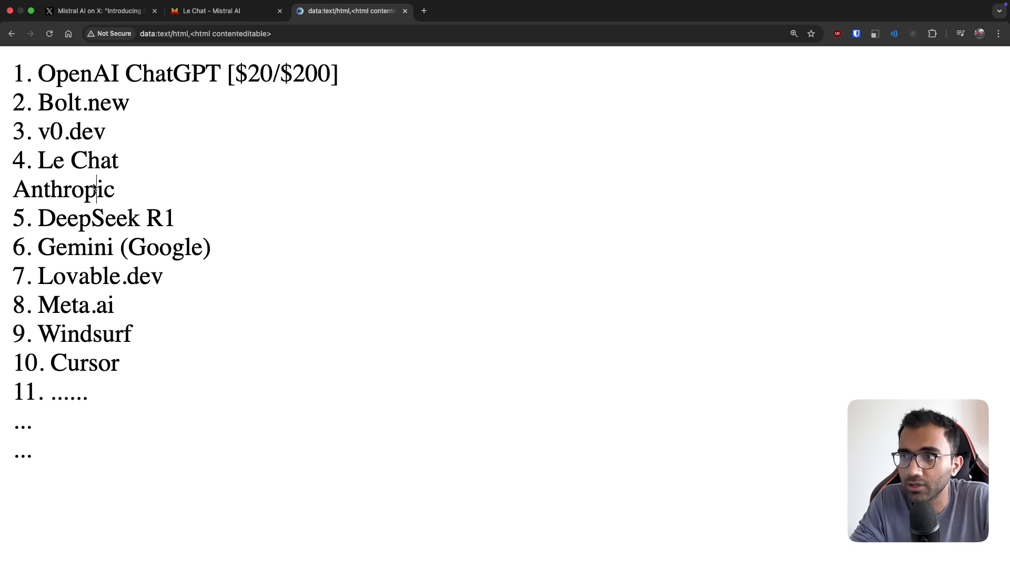
{"action": "double_click", "coordinate": [63, 190]}
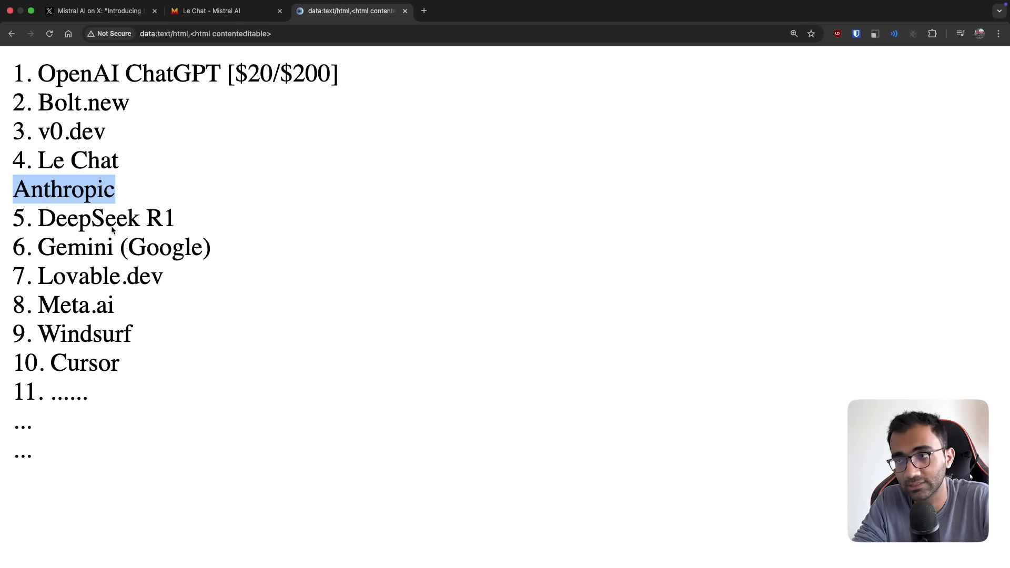
{"action": "left_click_drag", "start_coordinate": [87, 94], "coordinate": [94, 305]}
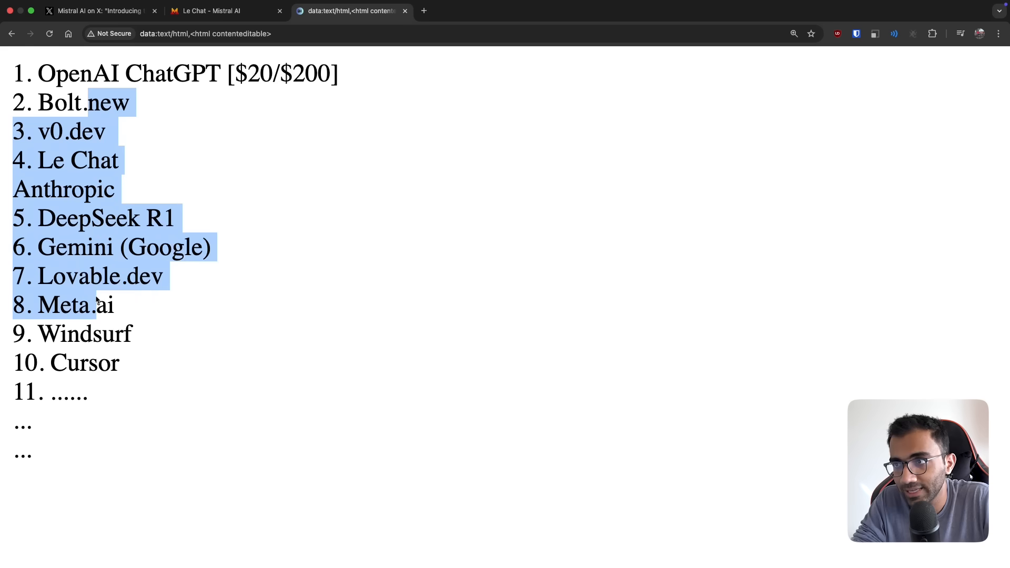
{"action": "left_click", "coordinate": [111, 319]}
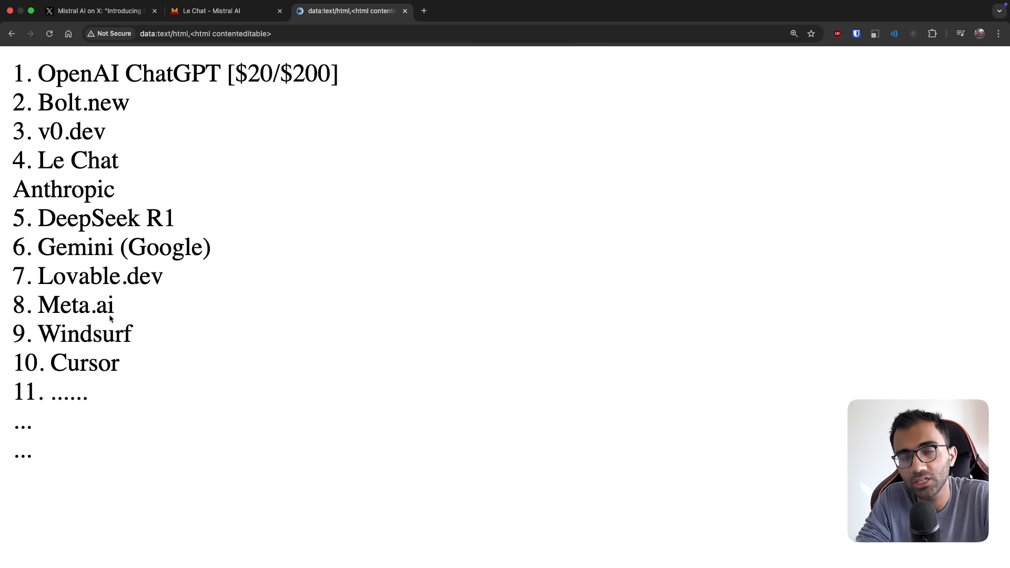
{"action": "left_click", "coordinate": [213, 11]}
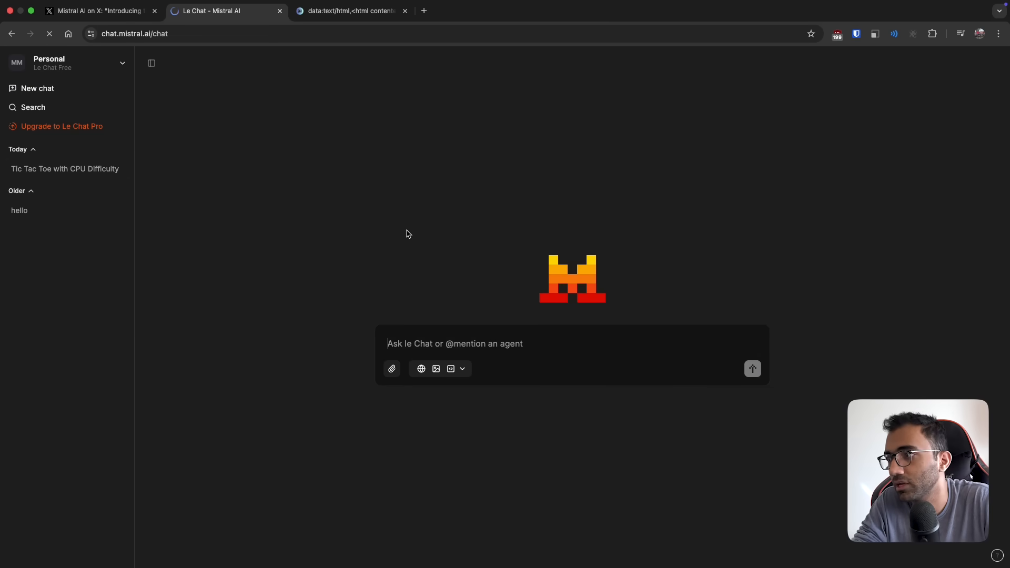
Switch repeatedly between Le Chat's empty prompt and the AI tools list, ending on the list.
{"action": "left_click", "coordinate": [462, 369]}
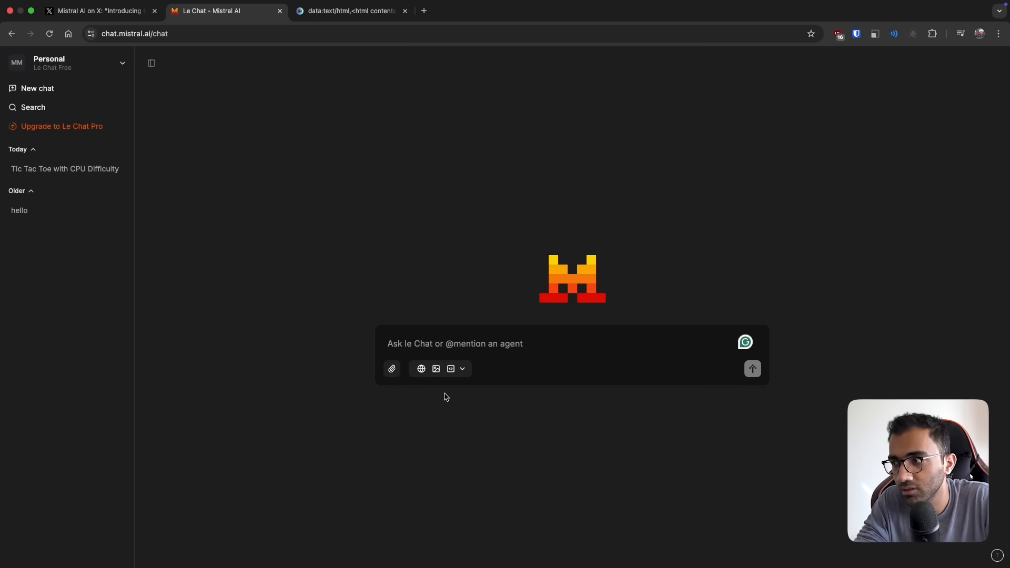
{"action": "left_click", "coordinate": [351, 11]}
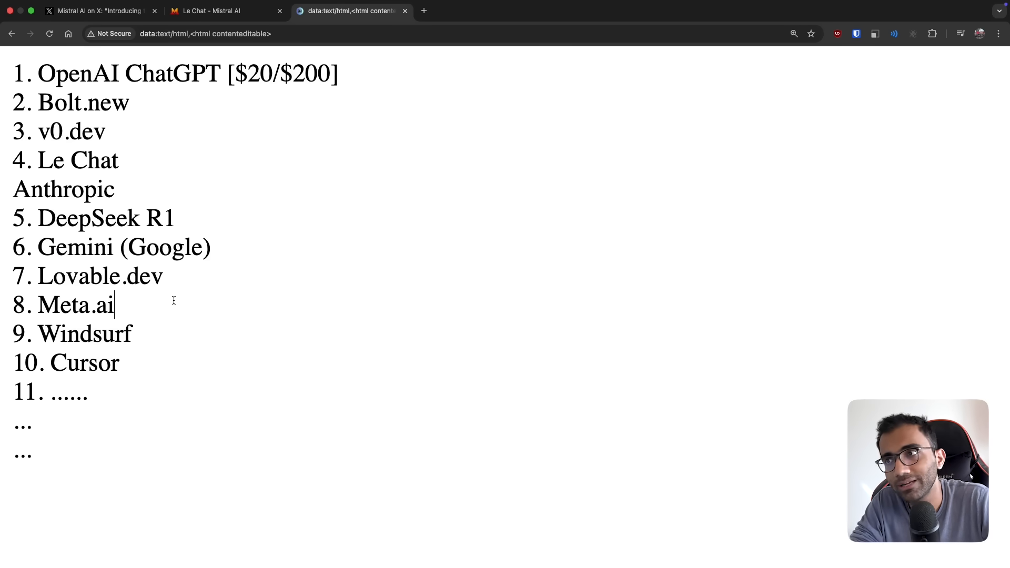
{"action": "left_click", "coordinate": [219, 11]}
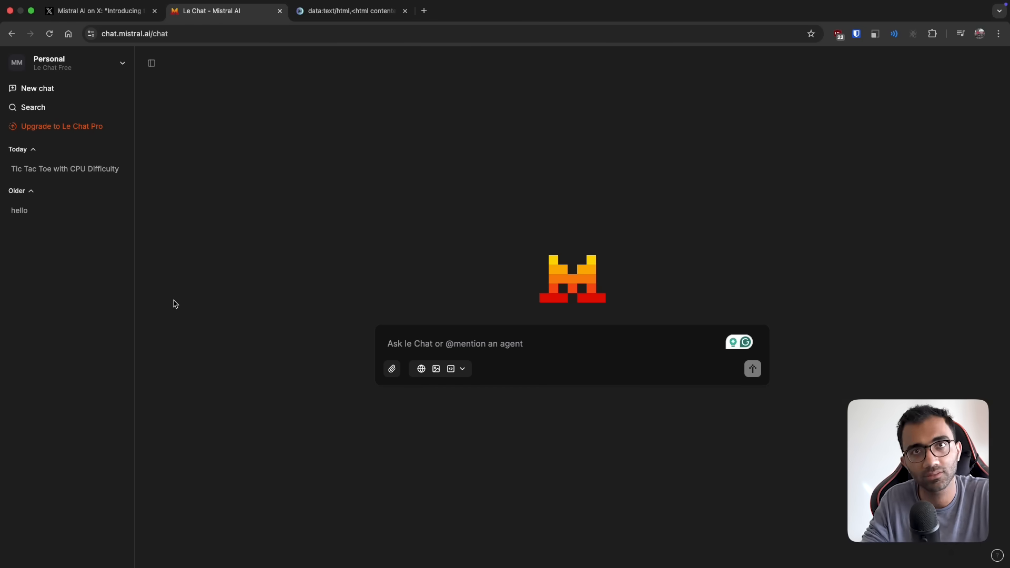
{"action": "left_click", "coordinate": [350, 11]}
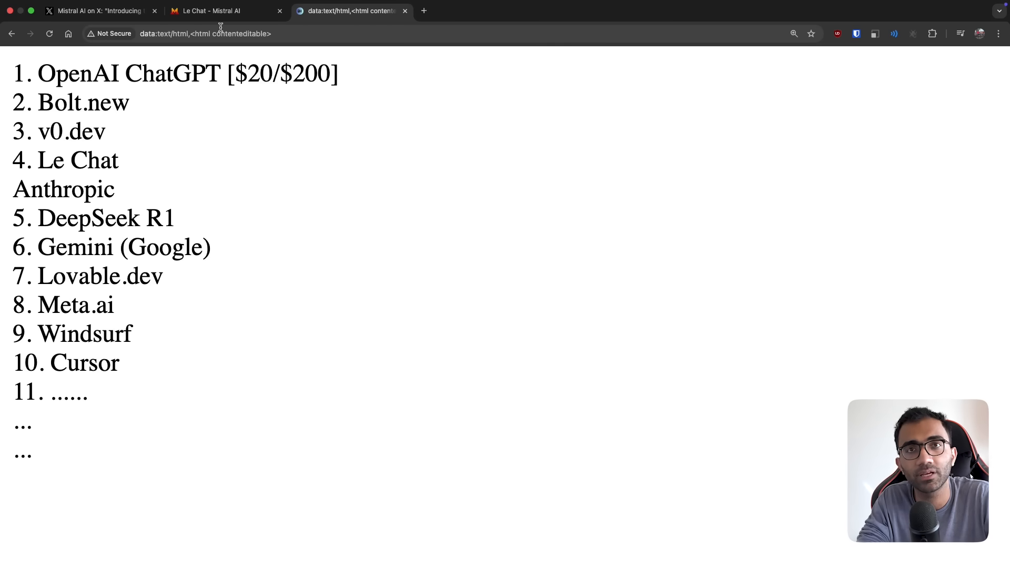
{"action": "left_click", "coordinate": [214, 11]}
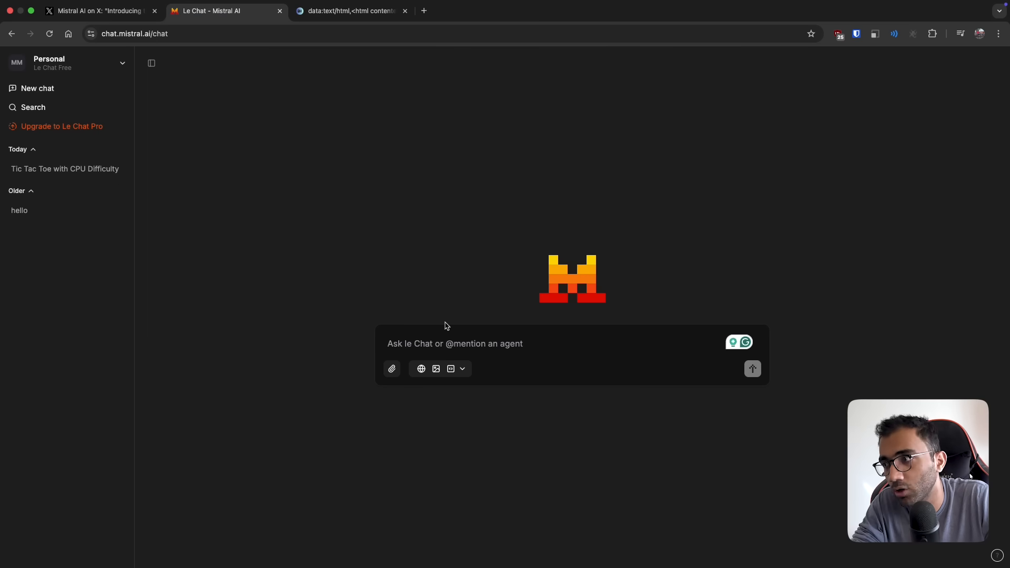
{"action": "mouse_move", "coordinate": [365, 310]}
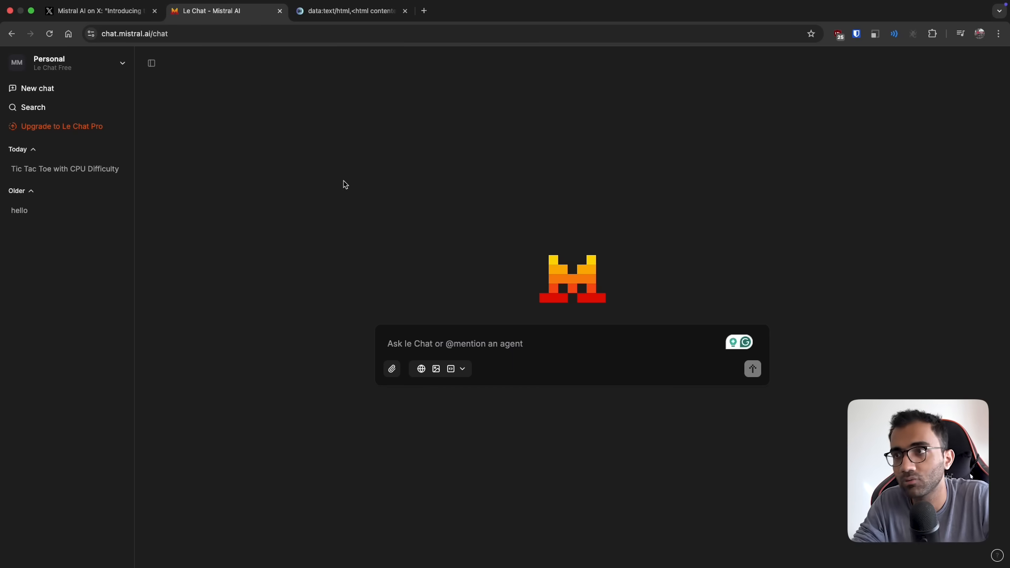
{"action": "left_click", "coordinate": [349, 11]}
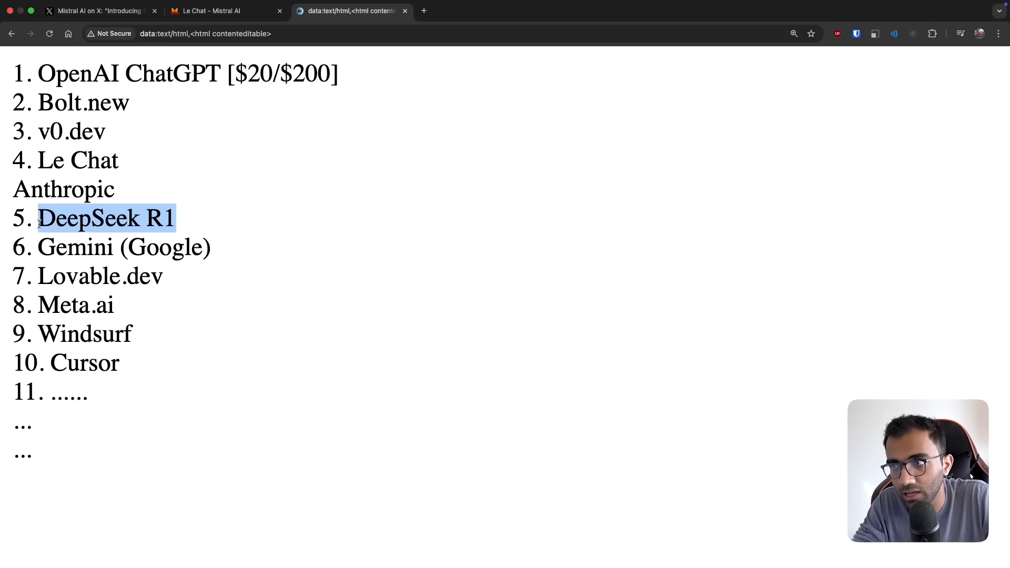
{"action": "left_click", "coordinate": [83, 236]}
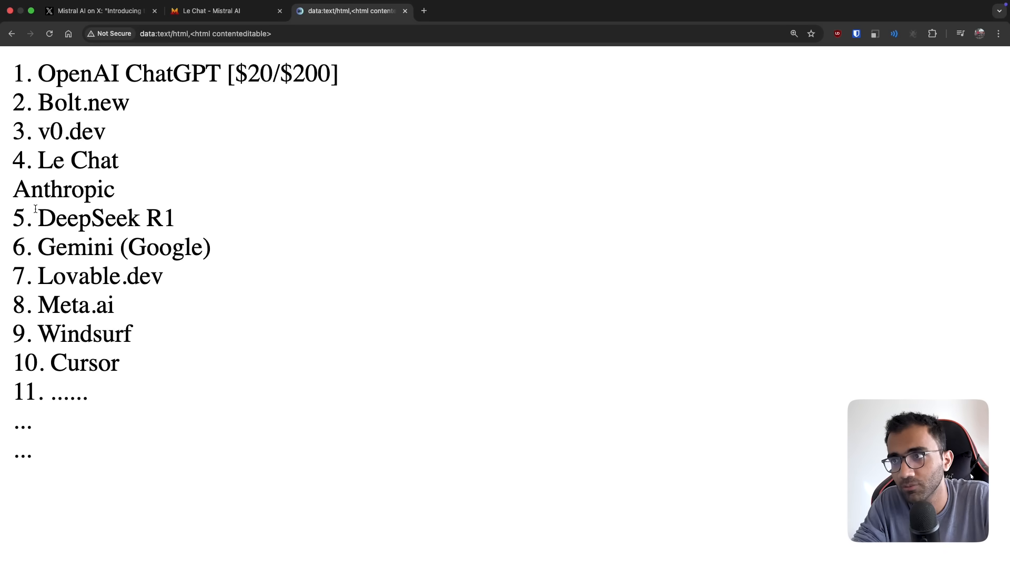
{"action": "double_click", "coordinate": [84, 217]}
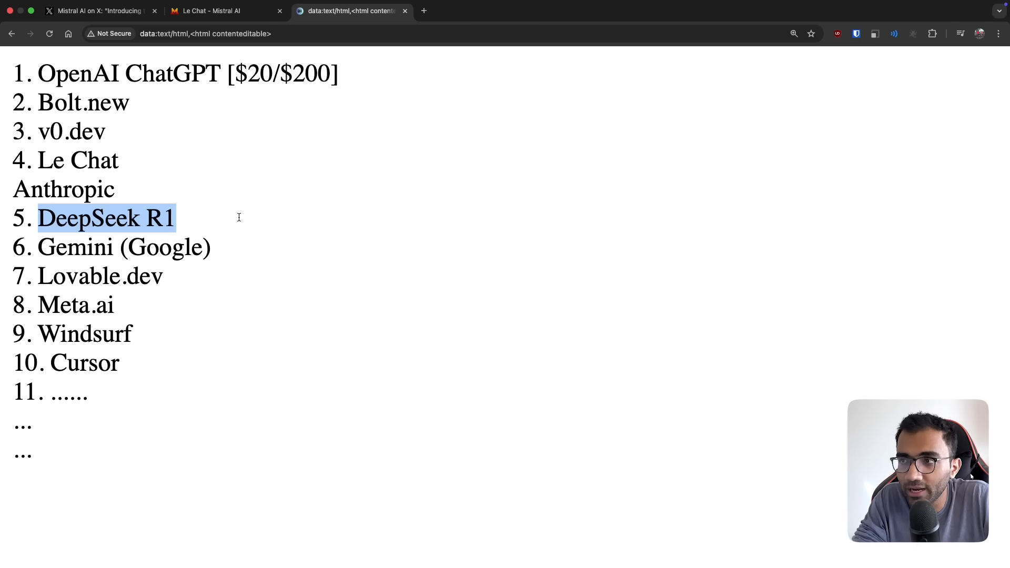
{"action": "left_click", "coordinate": [214, 10]}
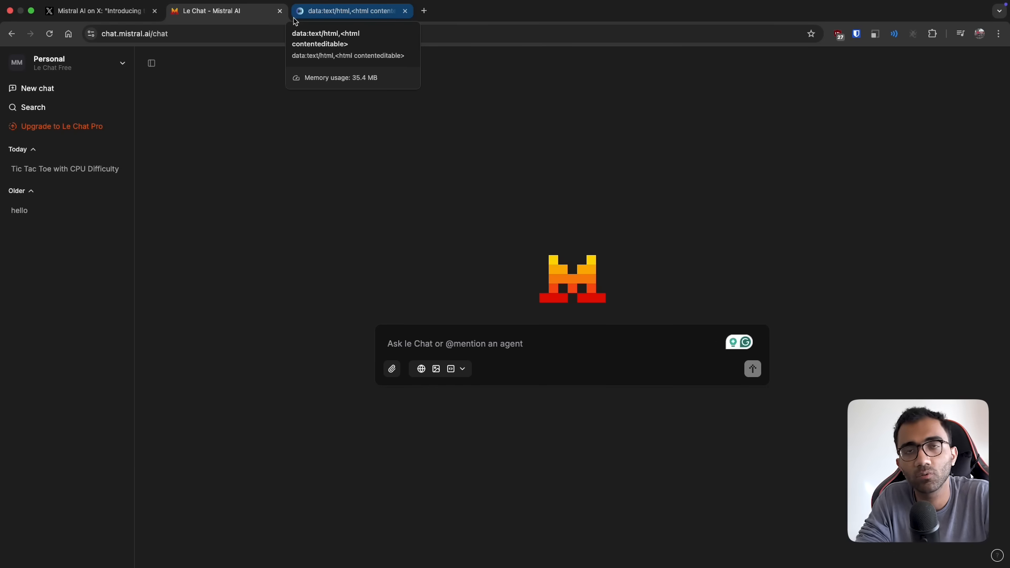
{"action": "left_click", "coordinate": [352, 11]}
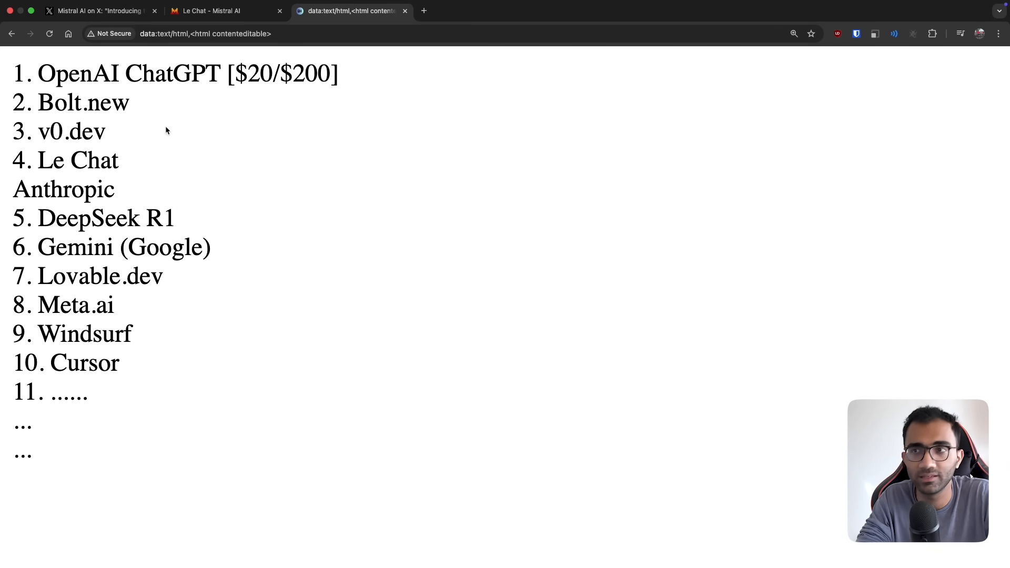
{"action": "left_click", "coordinate": [113, 132]}
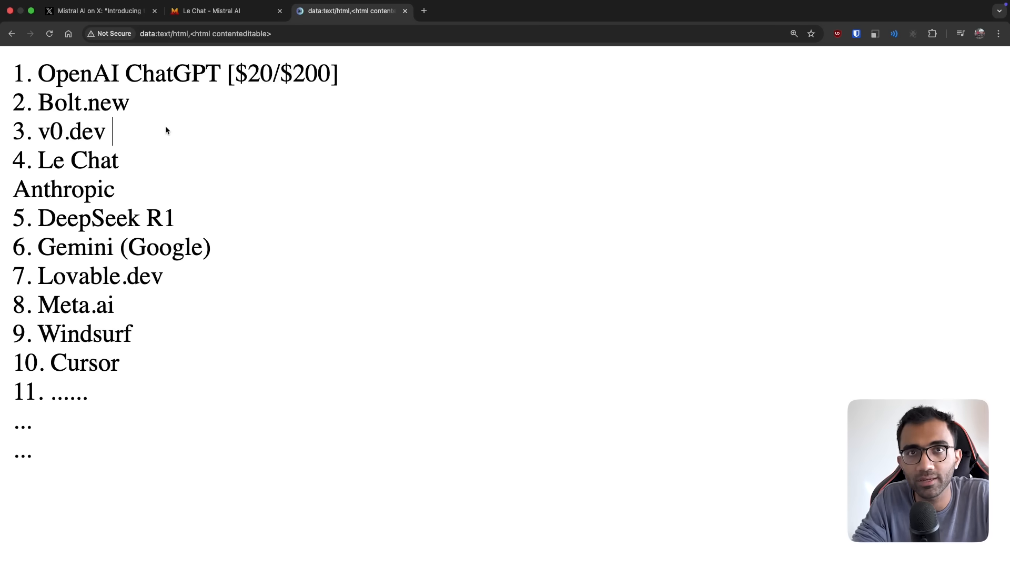
{"action": "left_click", "coordinate": [211, 11]}
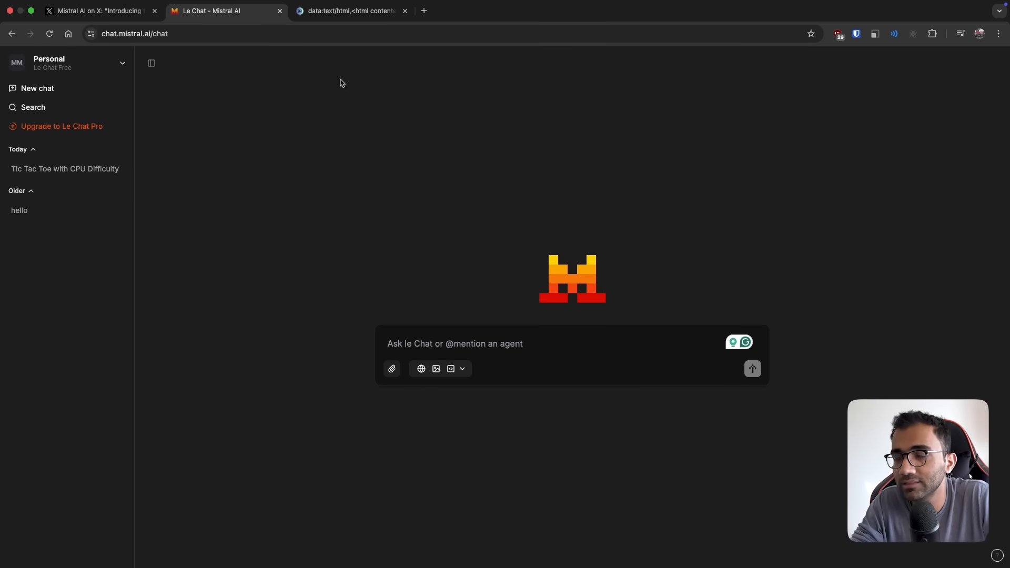
{"action": "left_click", "coordinate": [350, 11]}
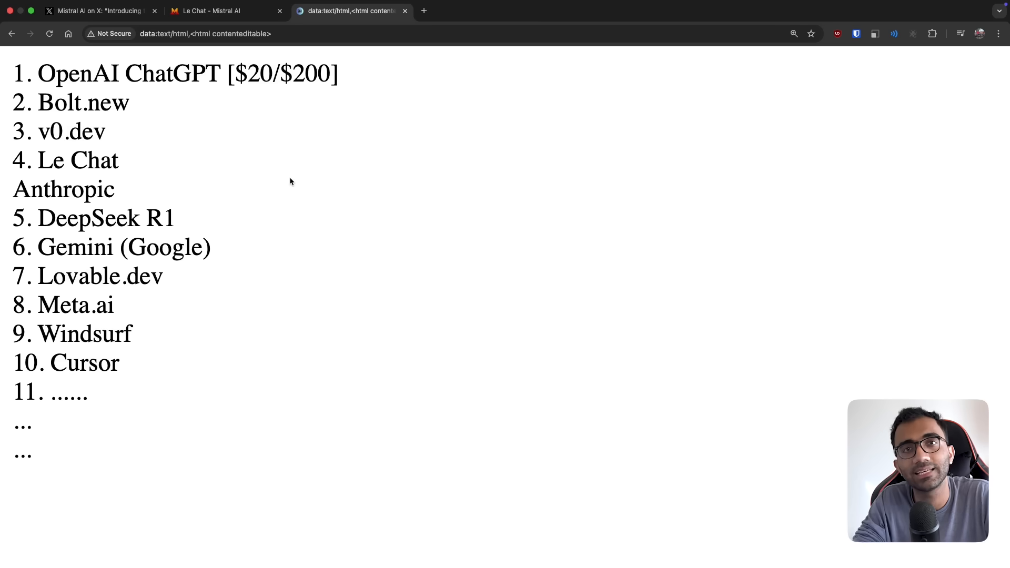
{"action": "left_click", "coordinate": [111, 132]}
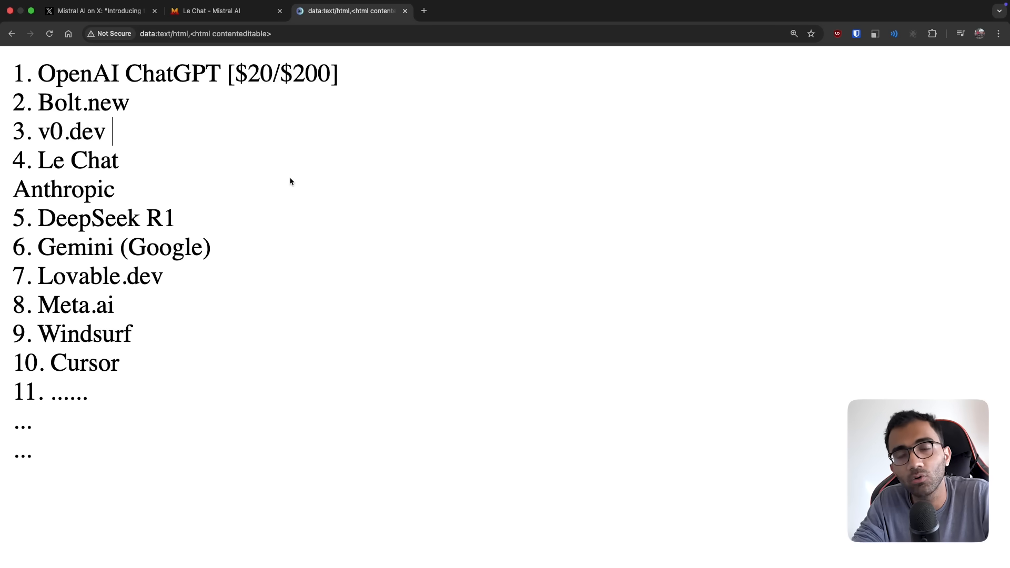